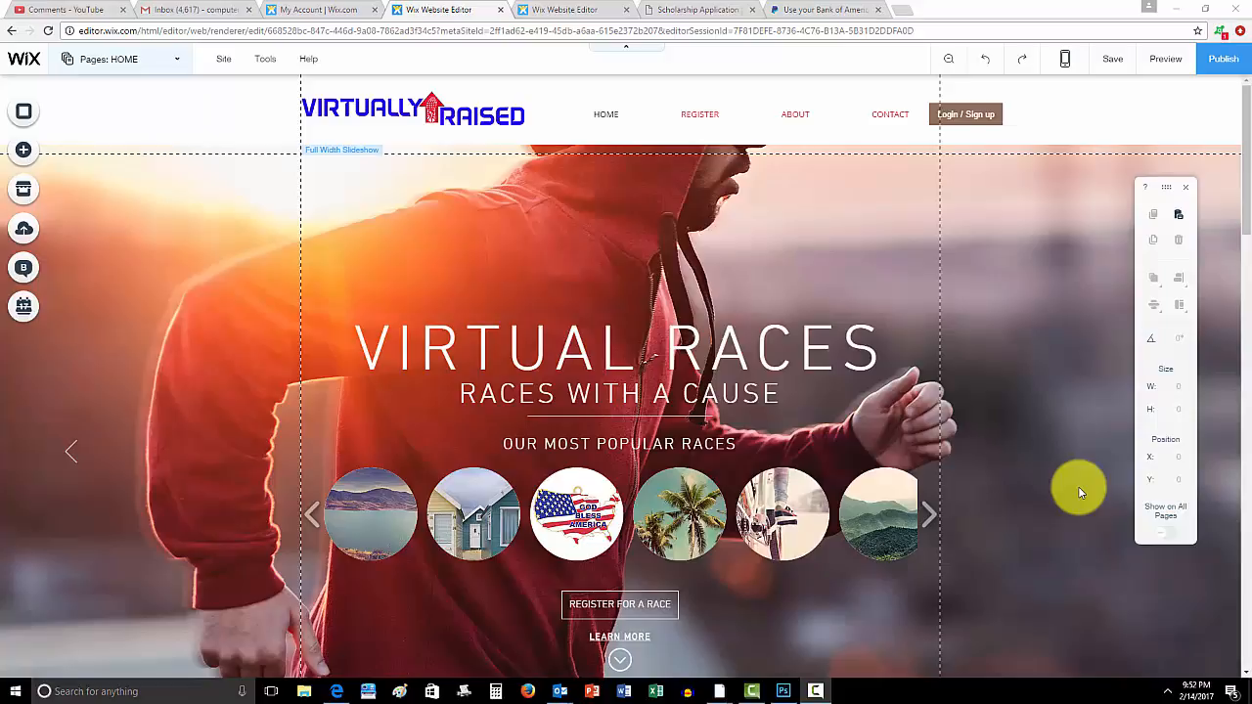
Show the Lightbox designs in the Add panel and scroll down to Promo (Hey You!)
{"action": "scroll", "scroll_direction": "down", "scroll_amount": 3}
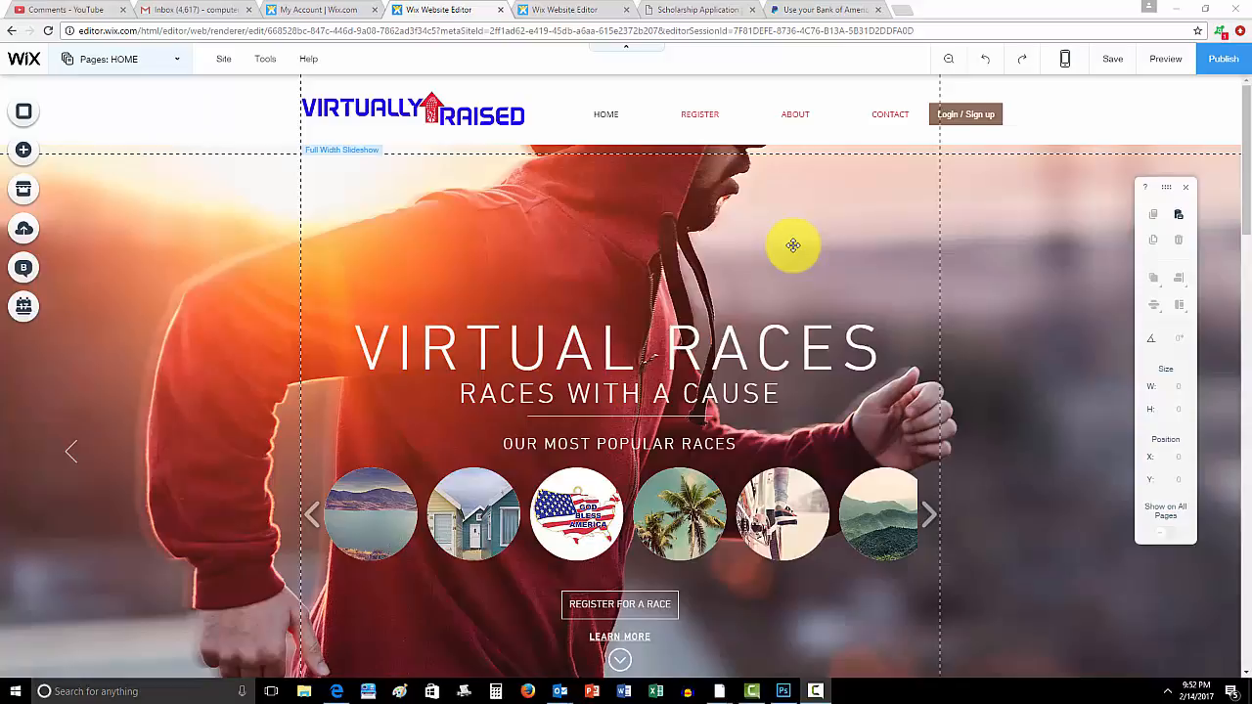
{"action": "mouse_move", "coordinate": [767, 266]}
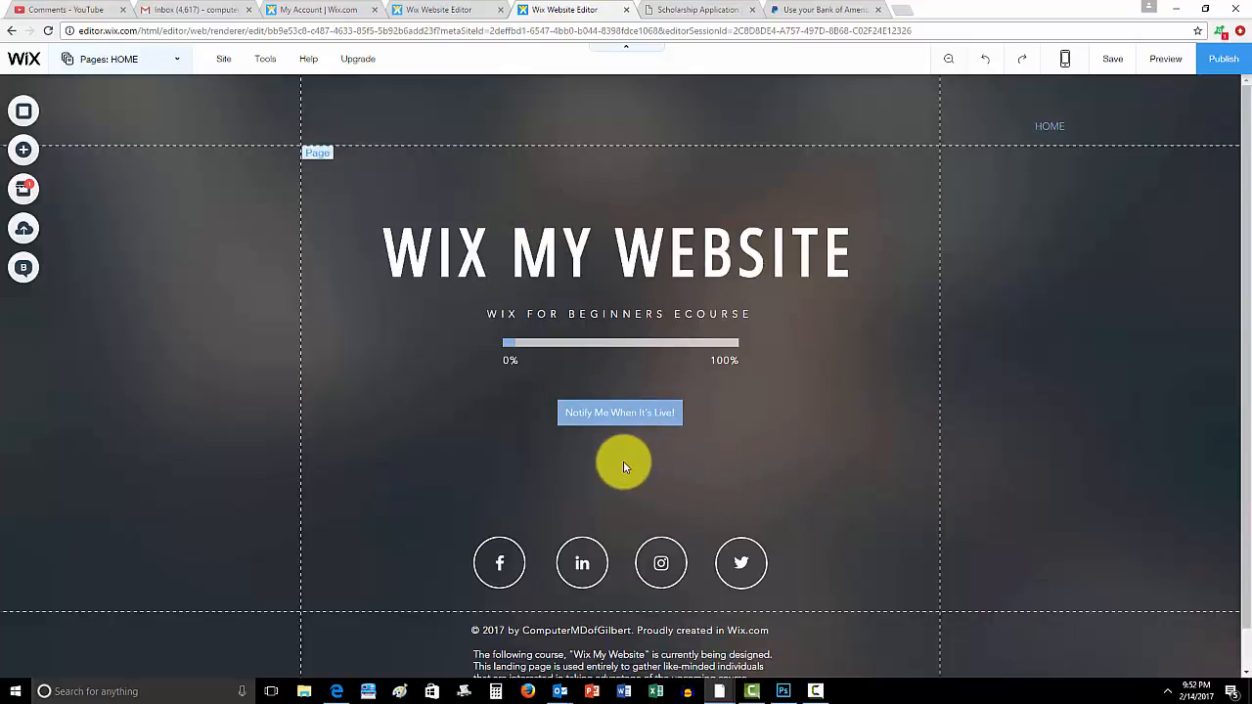
{"action": "mouse_move", "coordinate": [648, 471]}
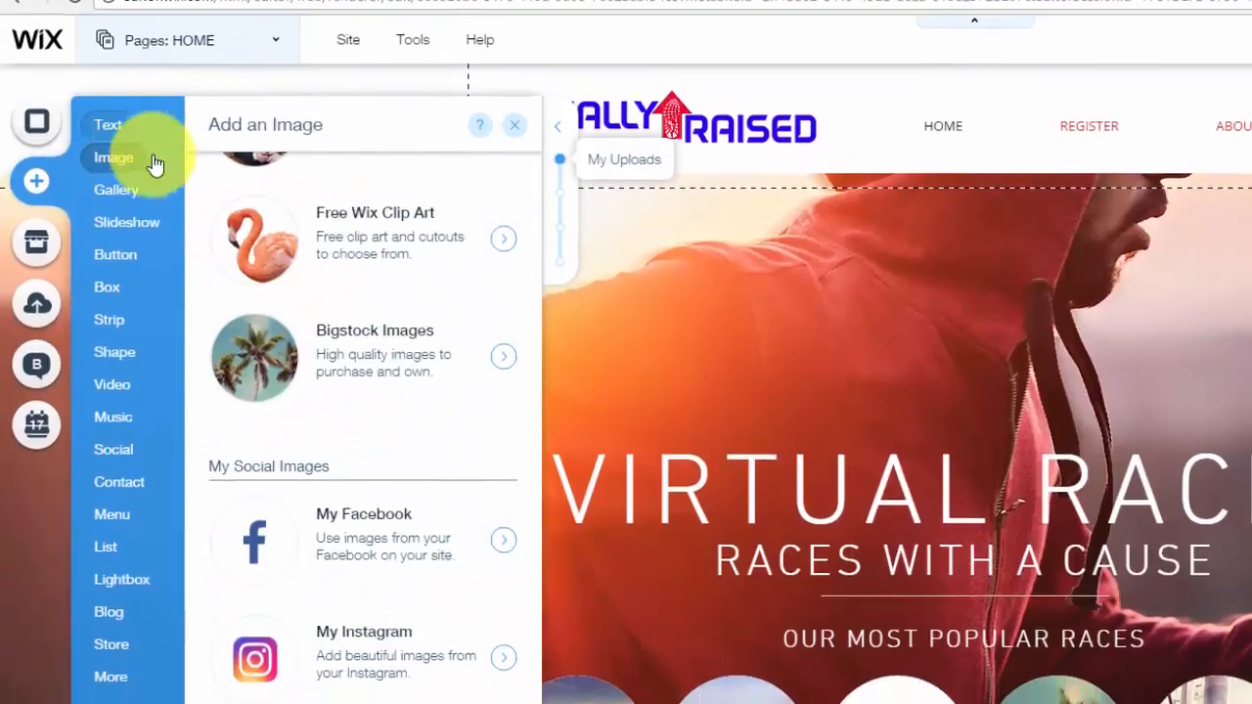
{"action": "left_click", "coordinate": [108, 125]}
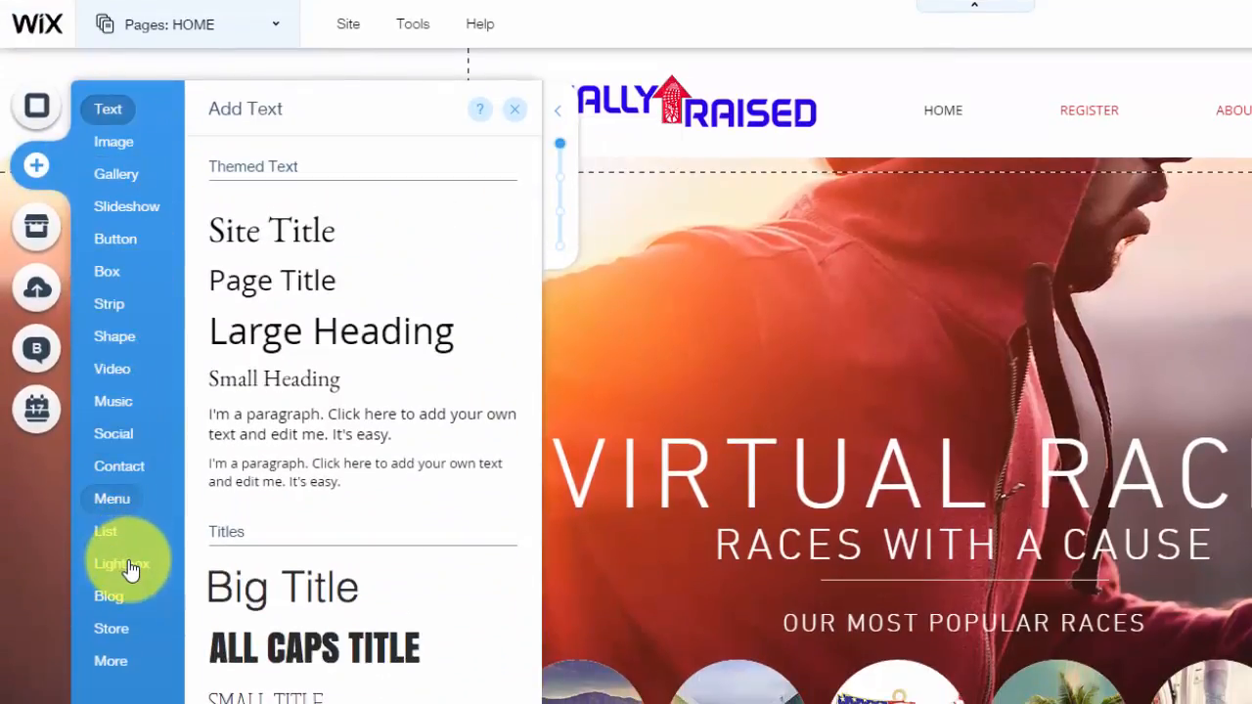
{"action": "left_click", "coordinate": [122, 563]}
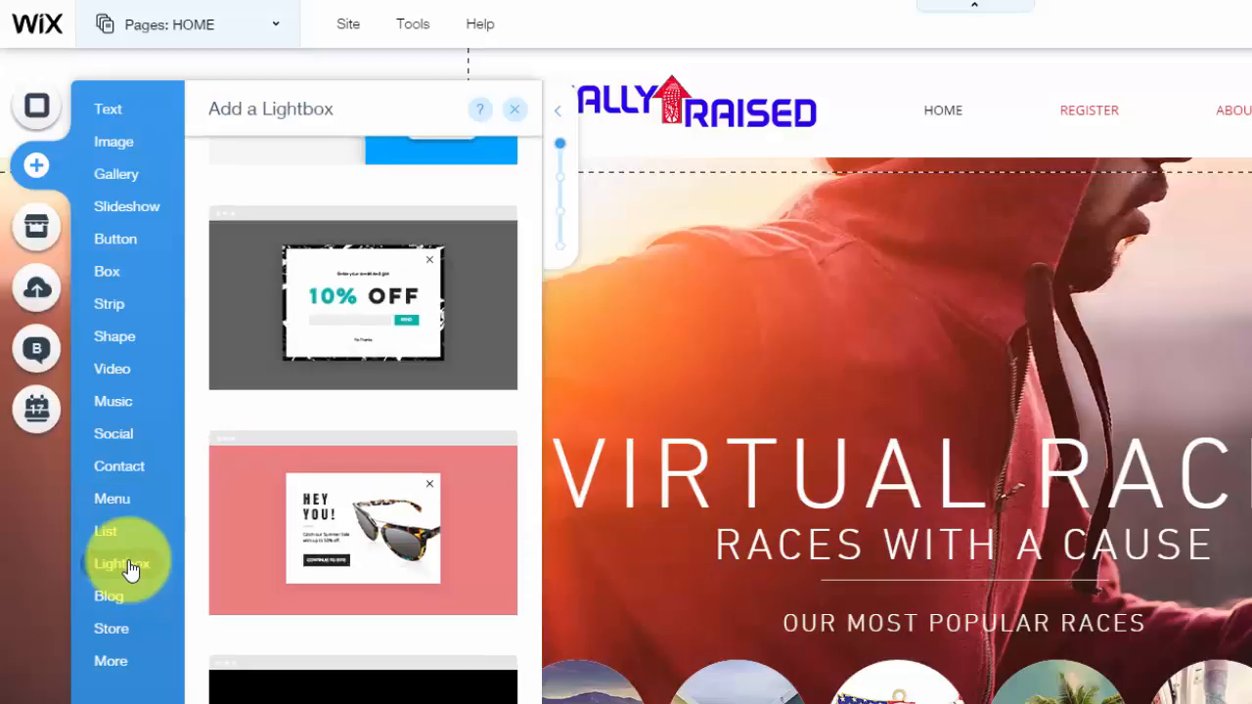
{"action": "scroll", "scroll_direction": "down", "scroll_amount": 3}
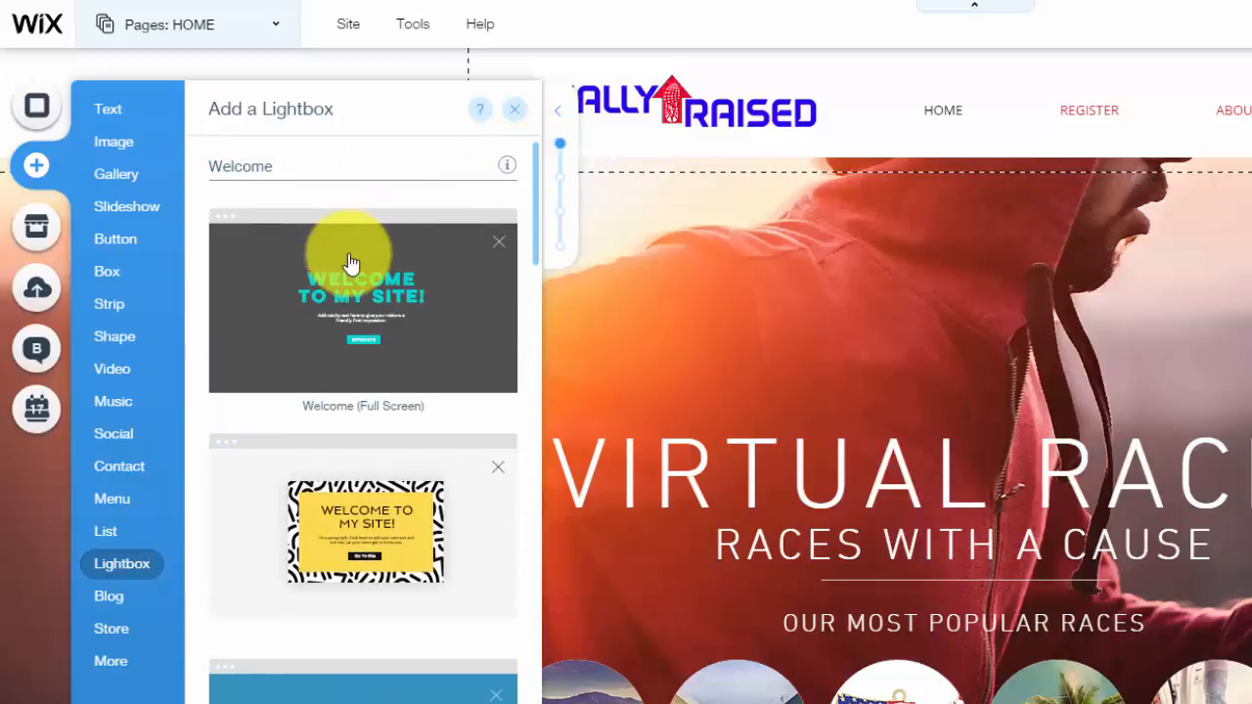
{"action": "scroll", "scroll_direction": "down", "scroll_amount": 3}
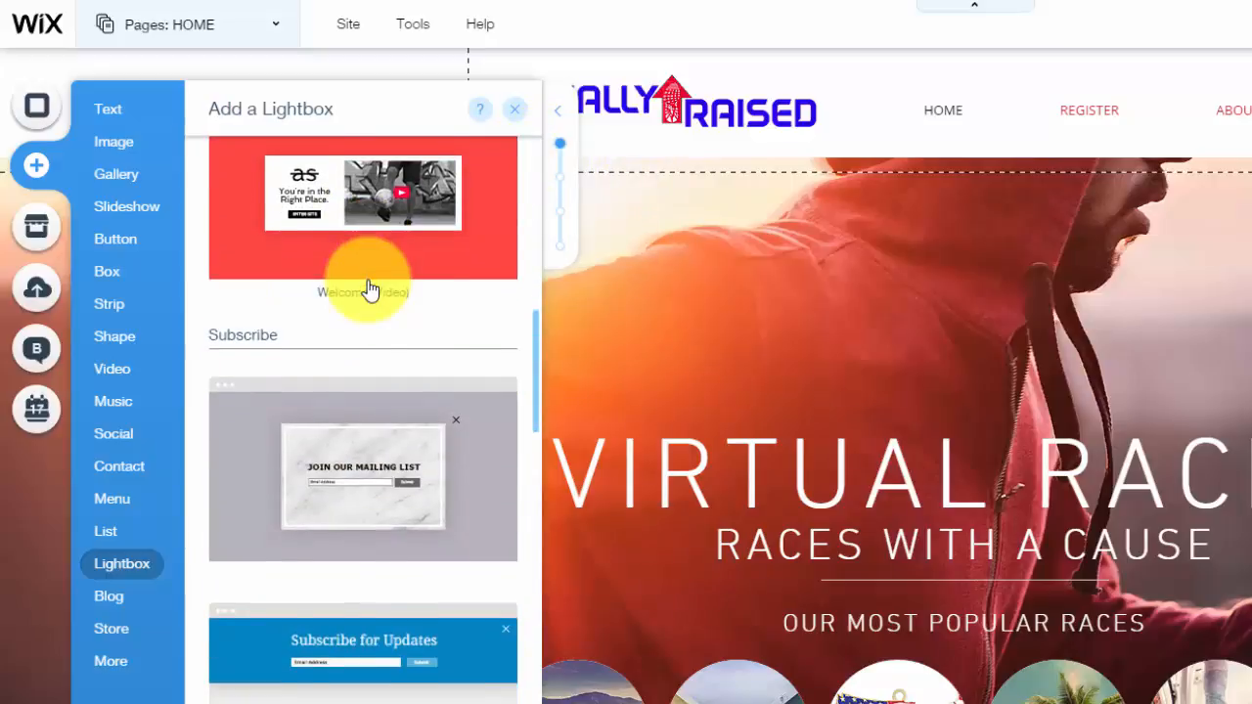
{"action": "scroll", "scroll_direction": "down", "scroll_amount": 3}
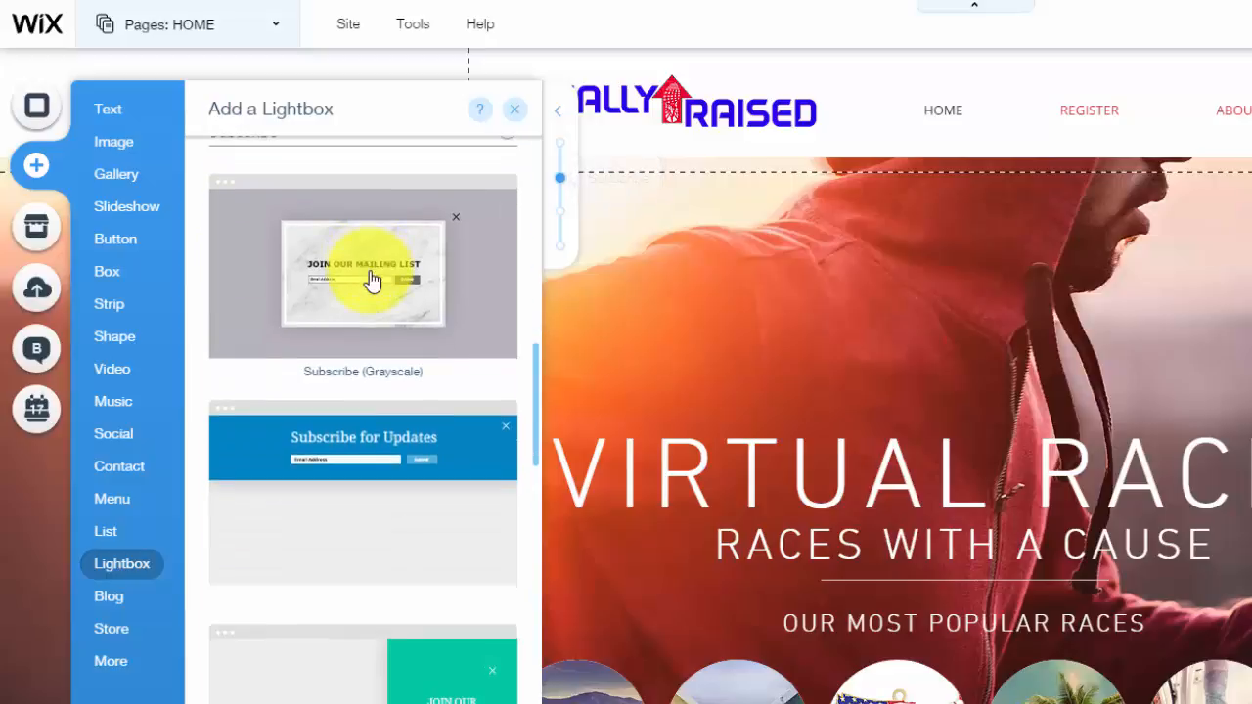
{"action": "scroll", "scroll_direction": "down", "scroll_amount": 3}
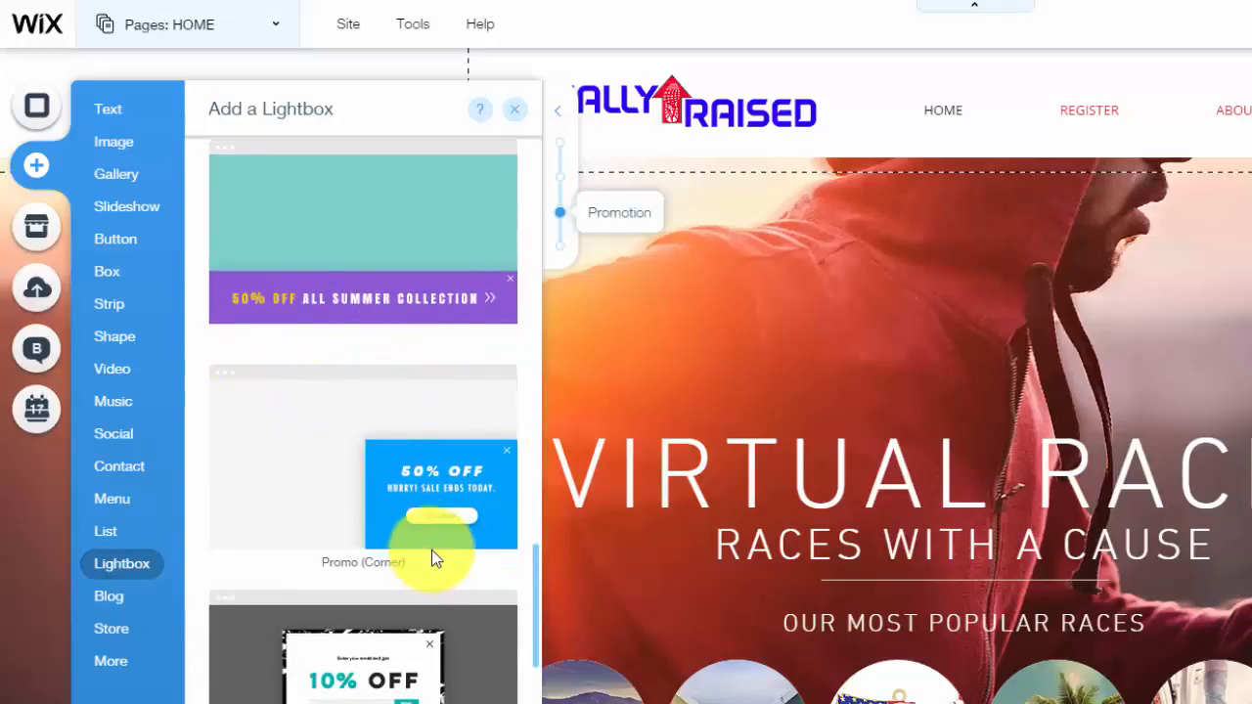
{"action": "scroll", "scroll_direction": "down", "scroll_amount": 3}
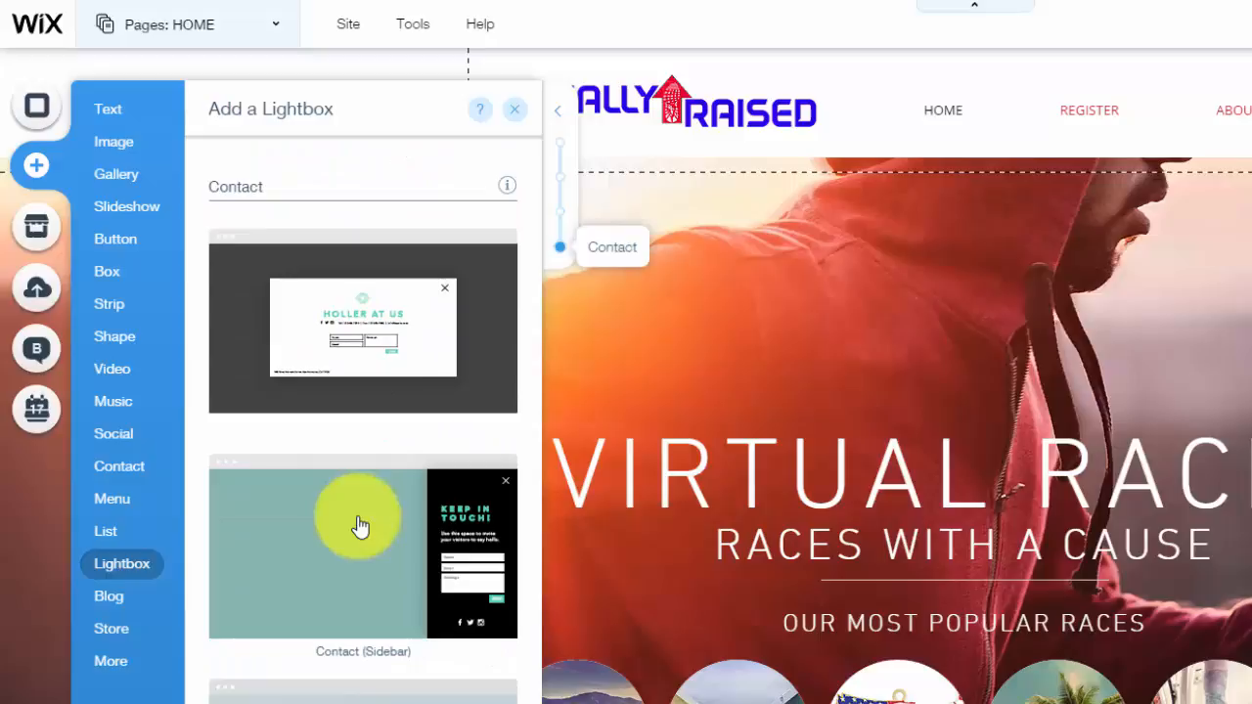
{"action": "scroll", "scroll_direction": "down", "scroll_amount": 3}
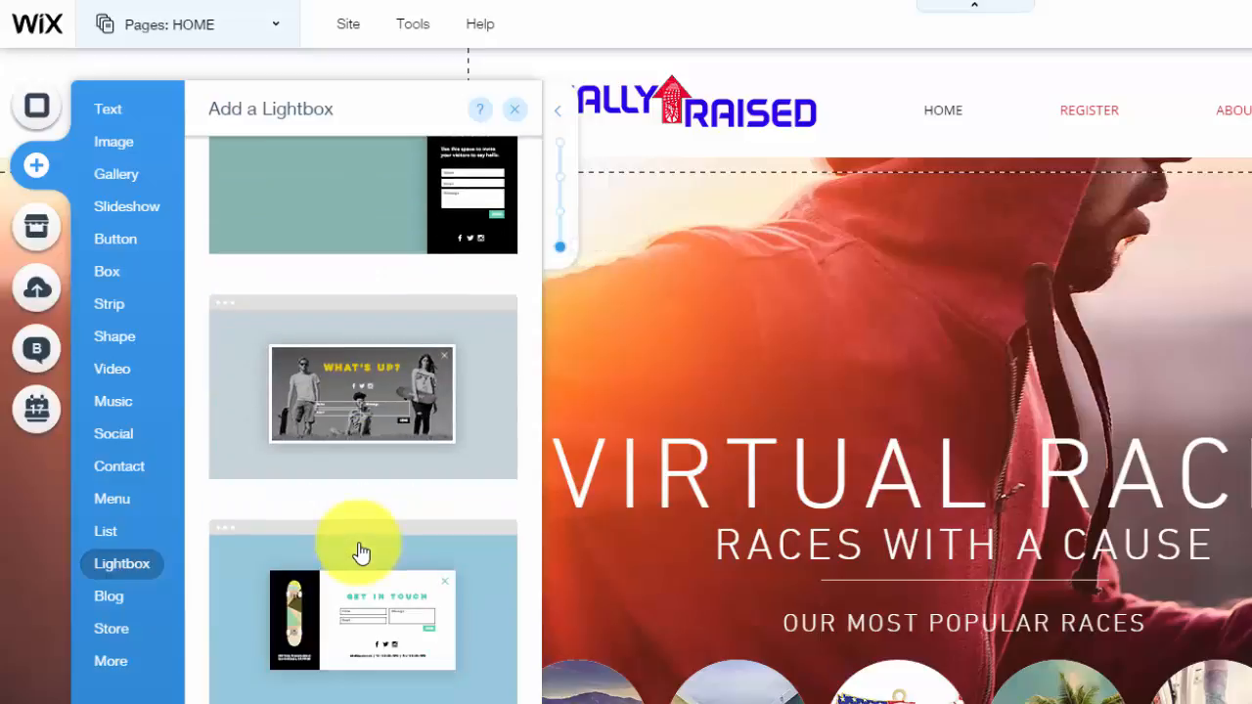
{"action": "scroll", "scroll_direction": "down", "scroll_amount": 3}
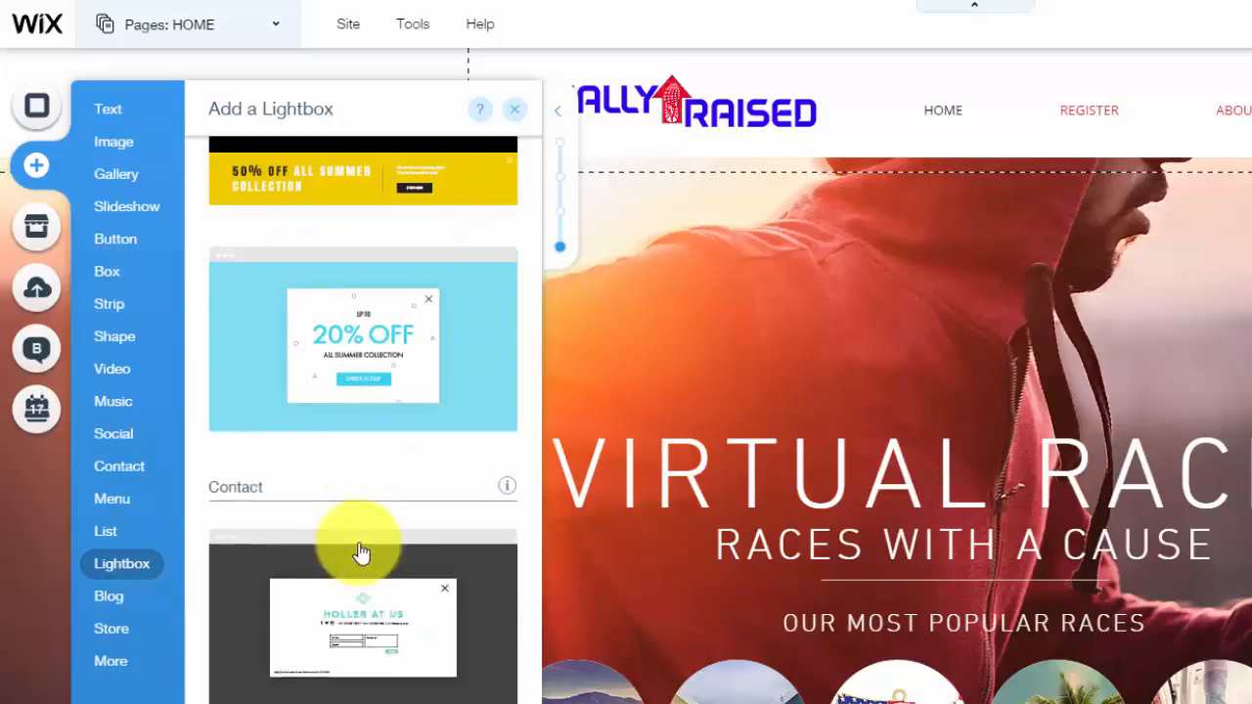
{"action": "scroll", "scroll_direction": "down", "scroll_amount": 3}
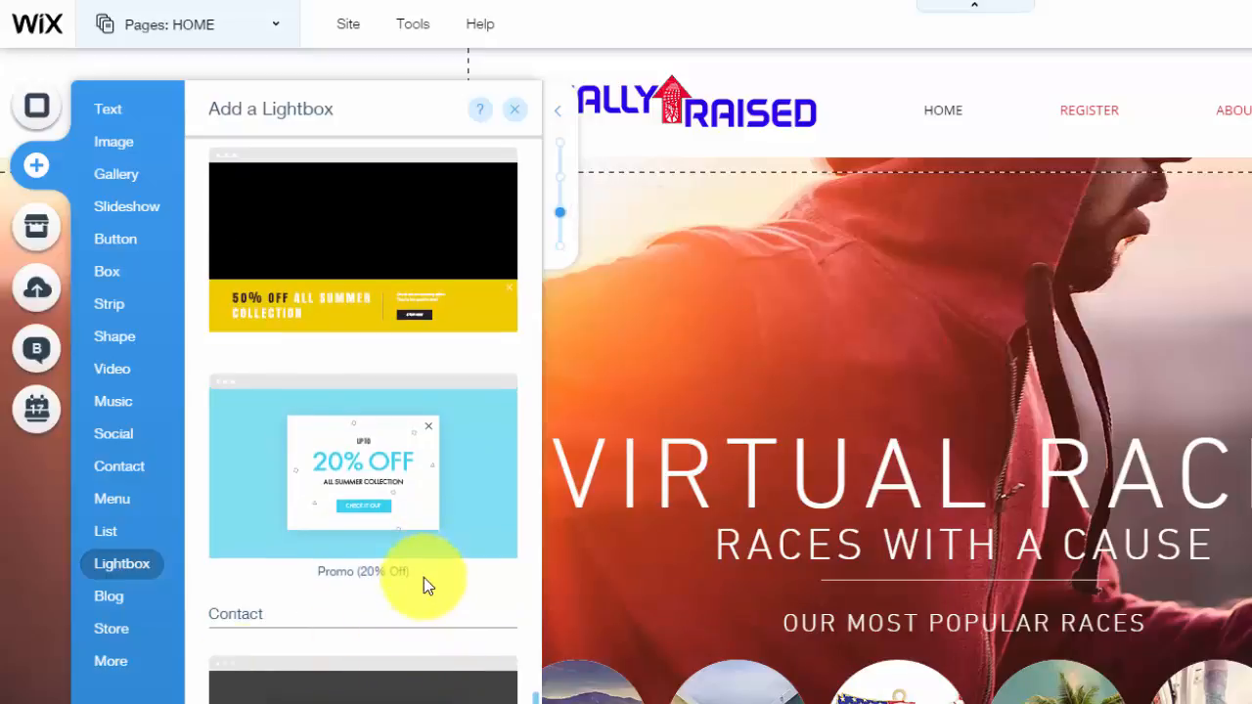
{"action": "scroll", "scroll_direction": "down", "scroll_amount": 3}
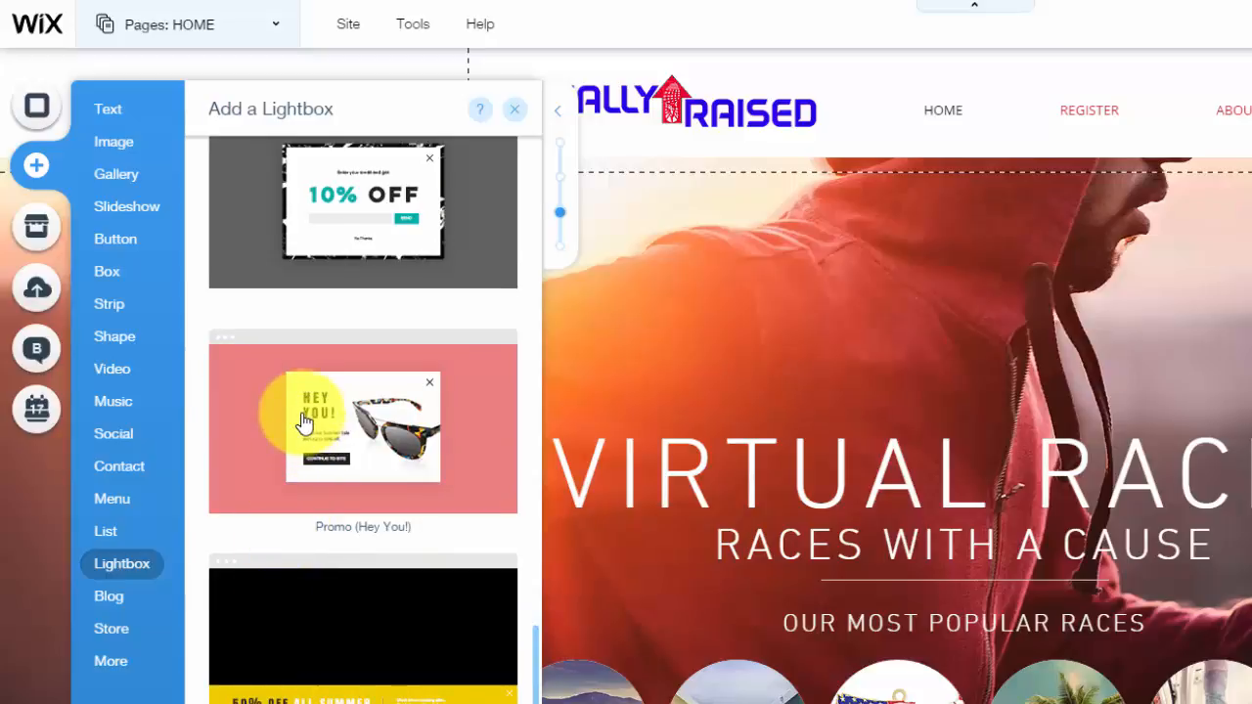
Add the Promo (Hey You!) lightbox, then open a Promo lightbox from the Lightboxes list
{"action": "left_click", "coordinate": [362, 425]}
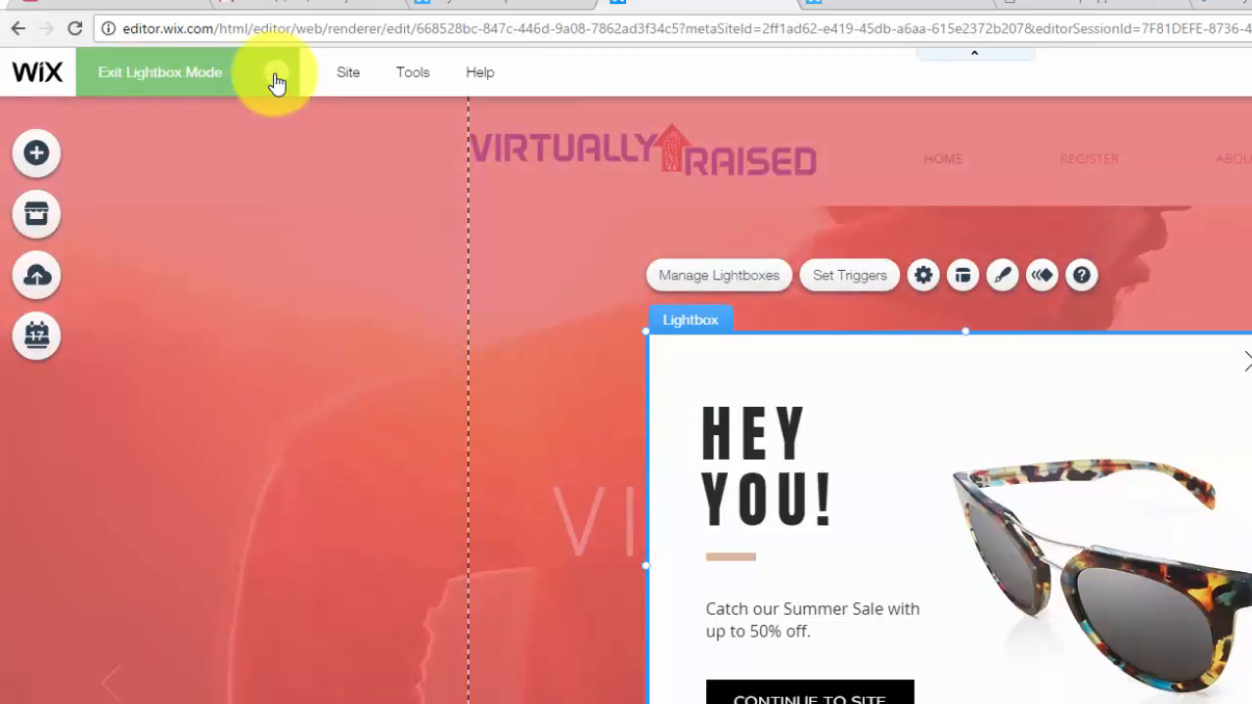
{"action": "left_click", "coordinate": [160, 71]}
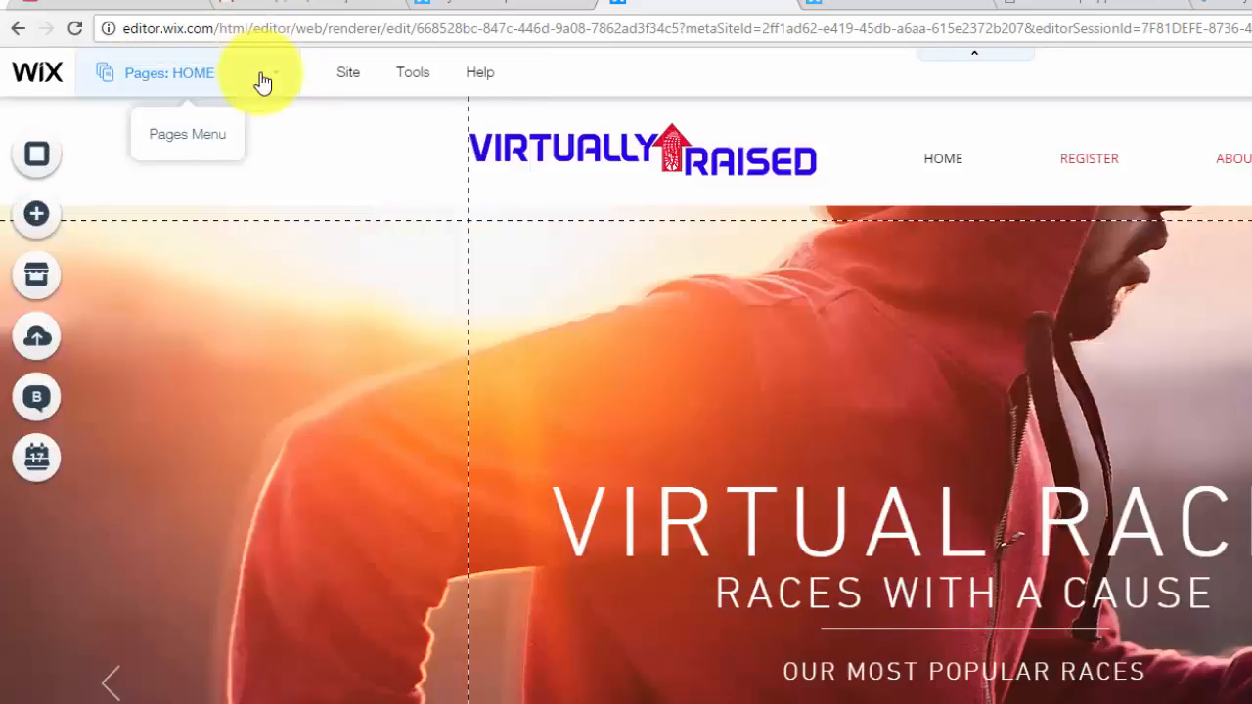
{"action": "left_click", "coordinate": [166, 72]}
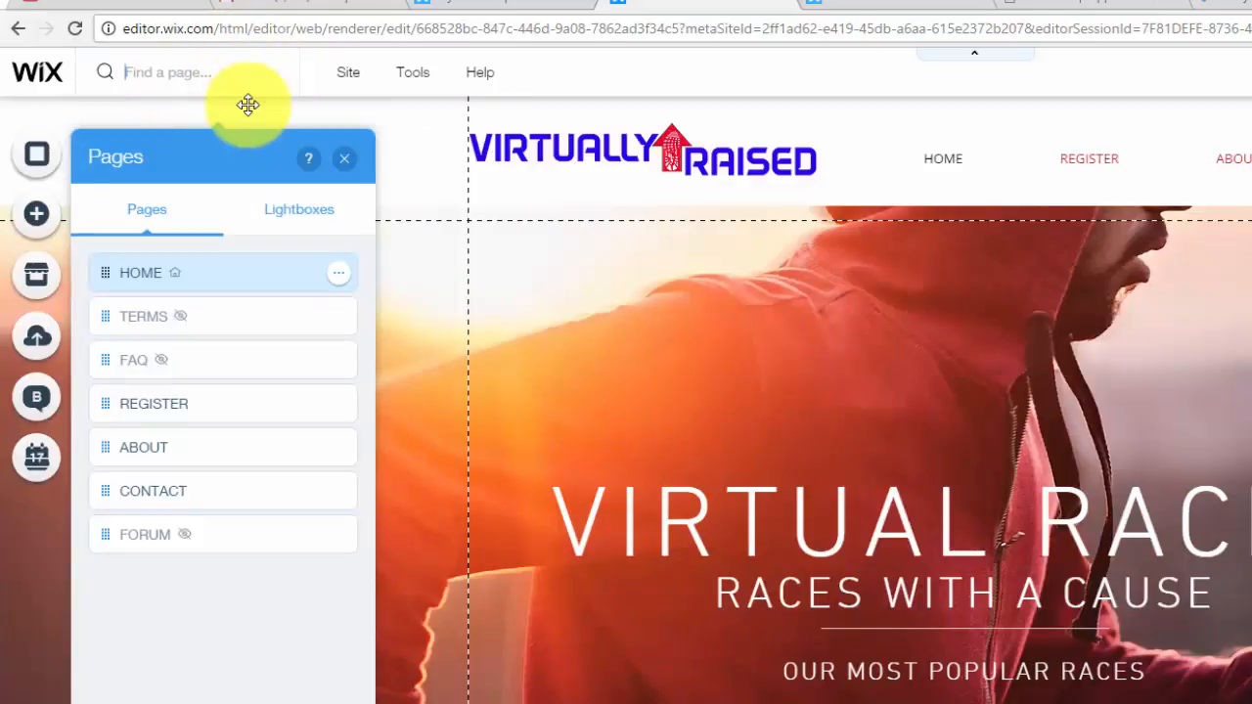
{"action": "mouse_move", "coordinate": [213, 223]}
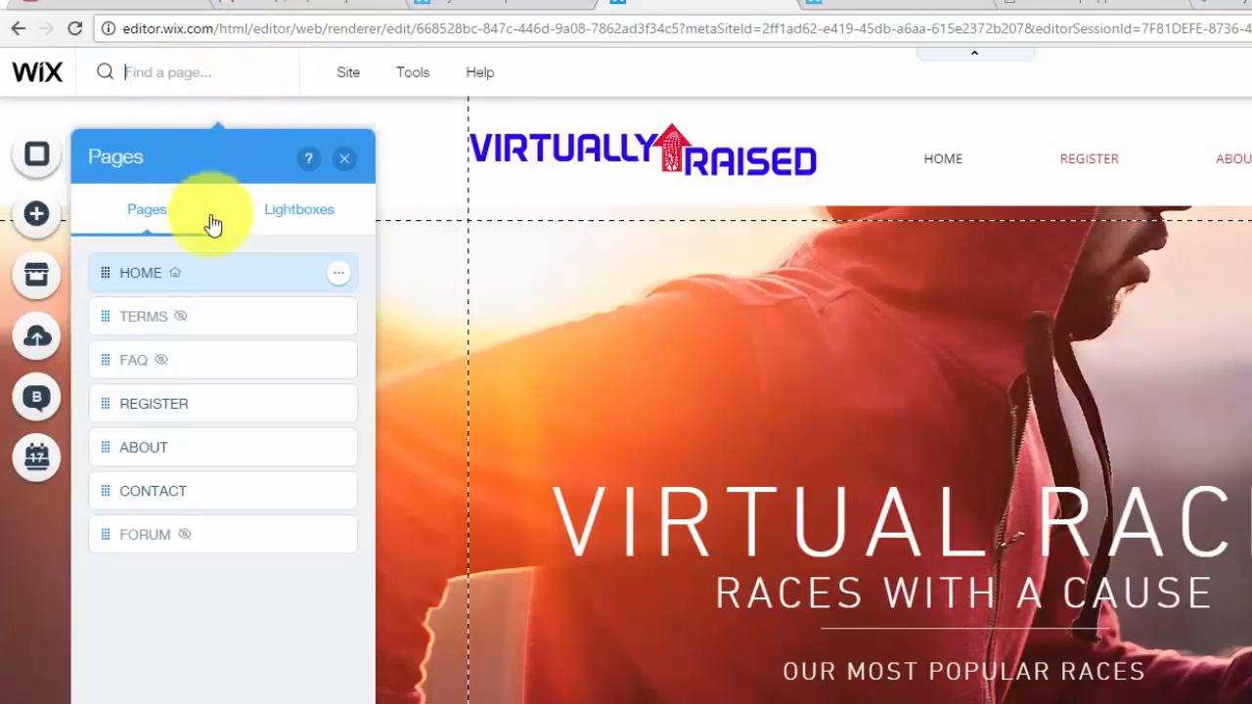
{"action": "left_click", "coordinate": [298, 210]}
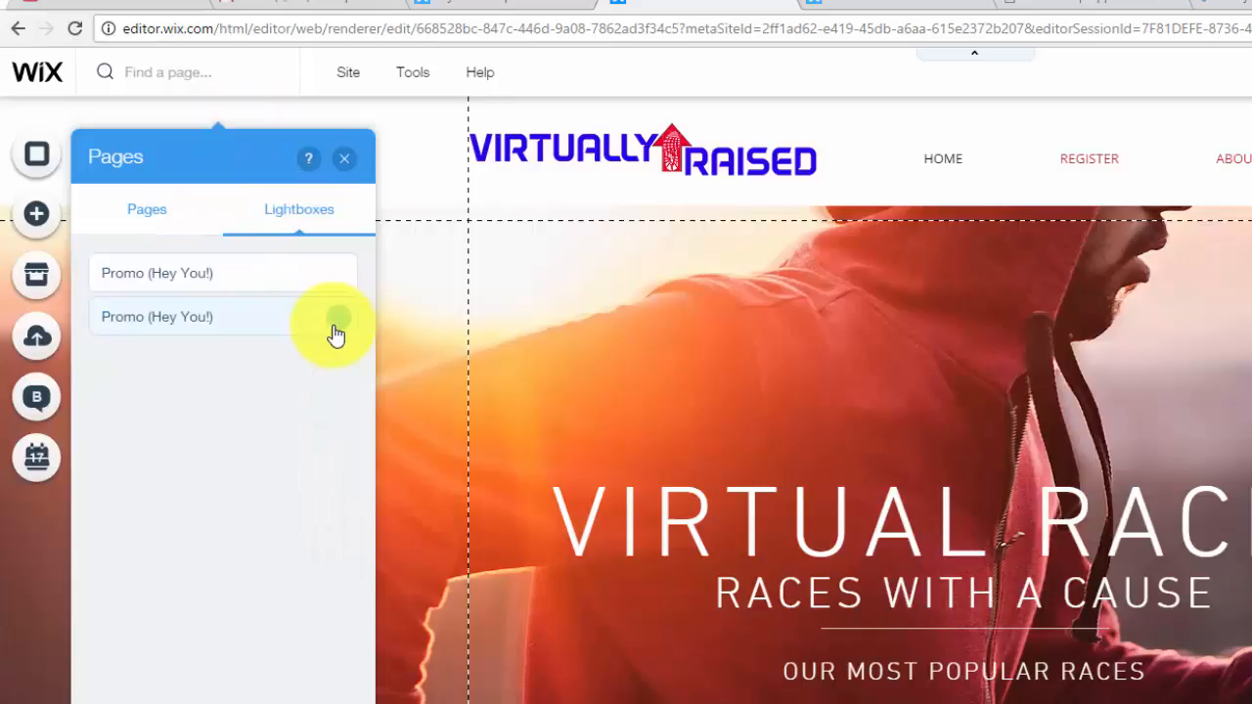
{"action": "left_click", "coordinate": [156, 316]}
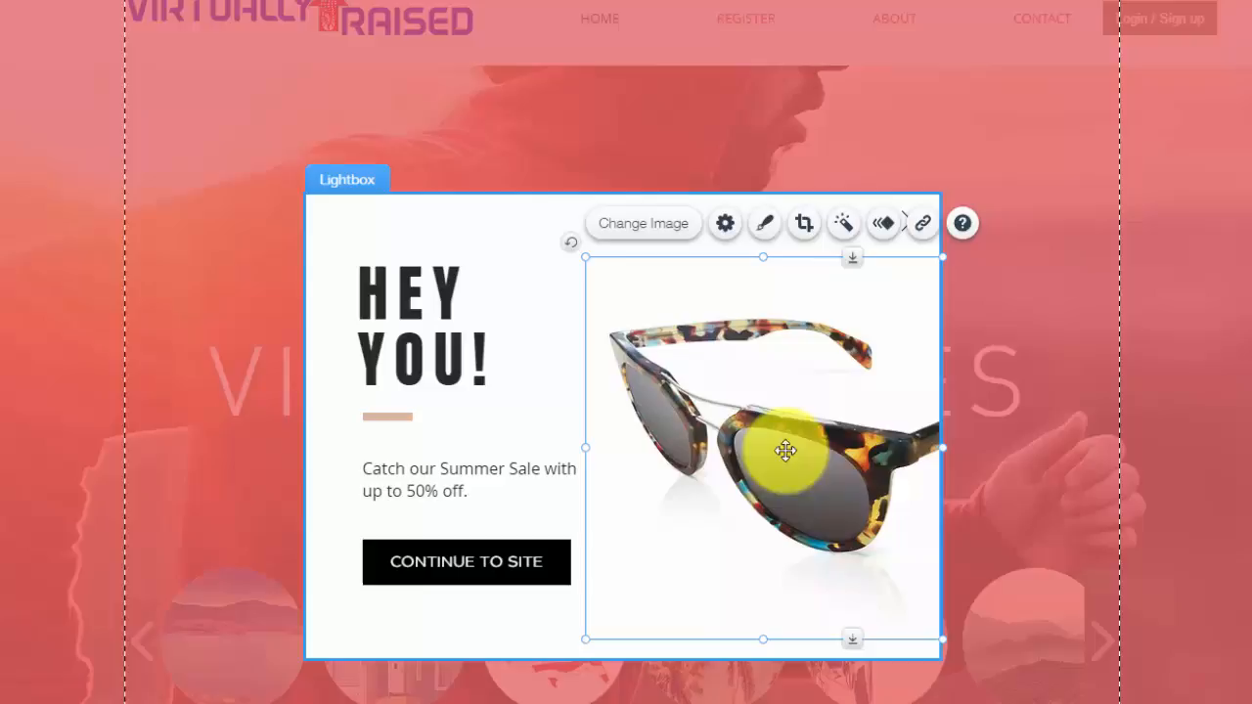
Open the media library for replacing the lightbox's sunglasses image
{"action": "left_click", "coordinate": [642, 223]}
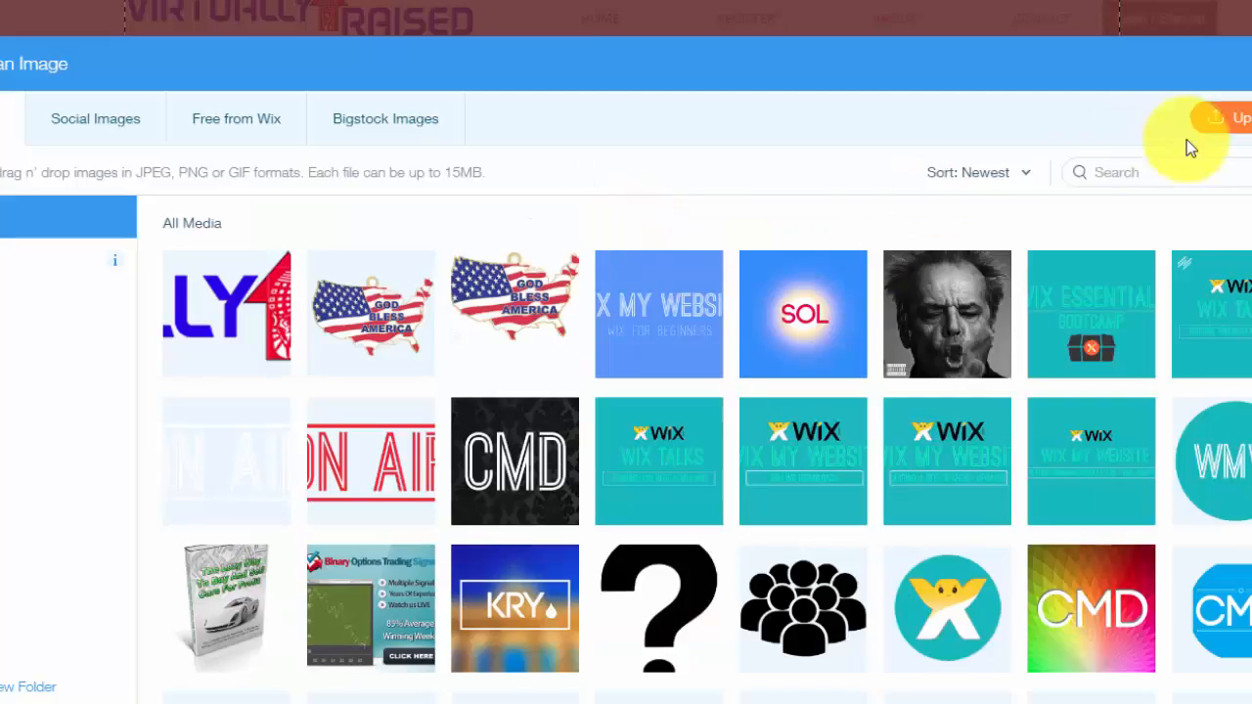
{"action": "mouse_move", "coordinate": [946, 460]}
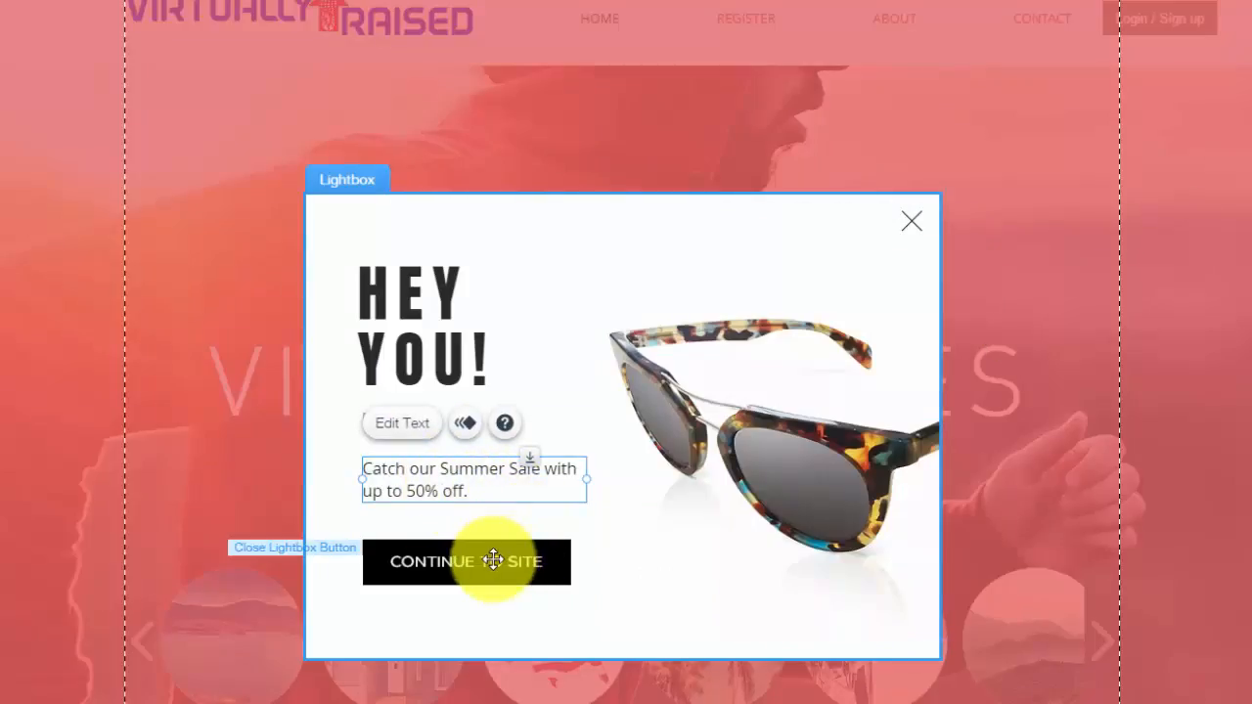
Link the CONTINUE TO SITE button to the Top anchor of HOME (This)
{"action": "left_click", "coordinate": [467, 561]}
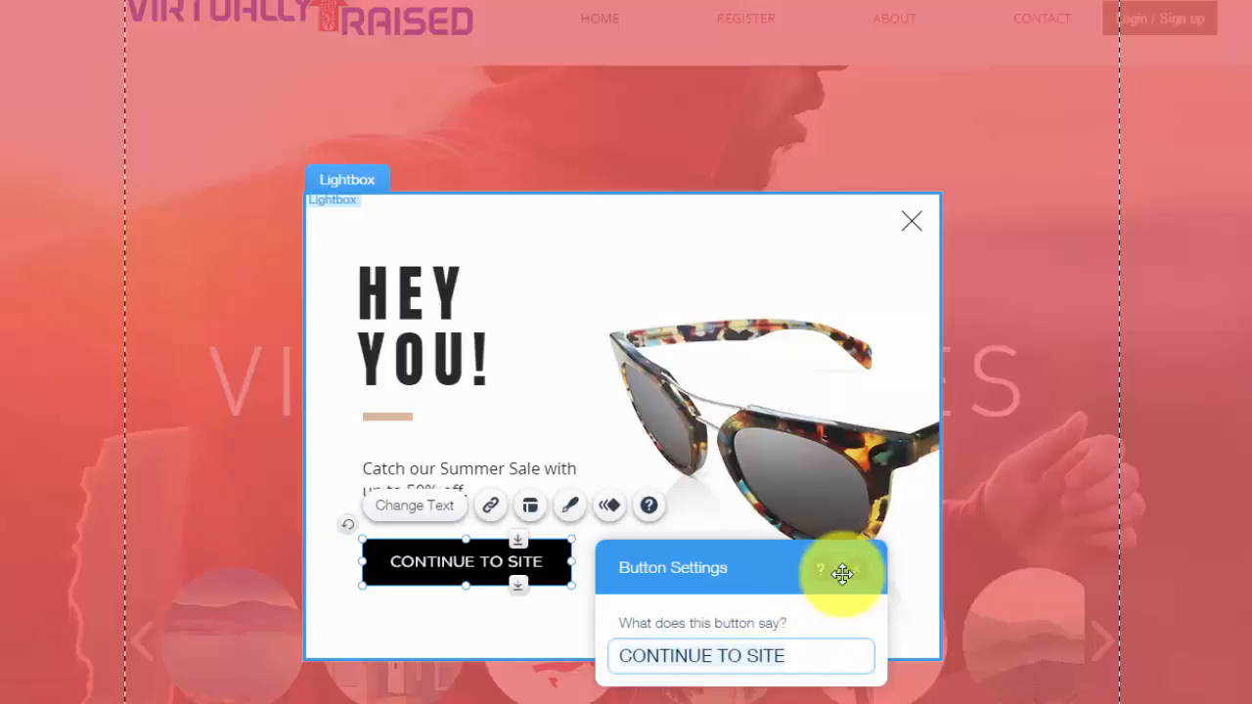
{"action": "left_click", "coordinate": [490, 506]}
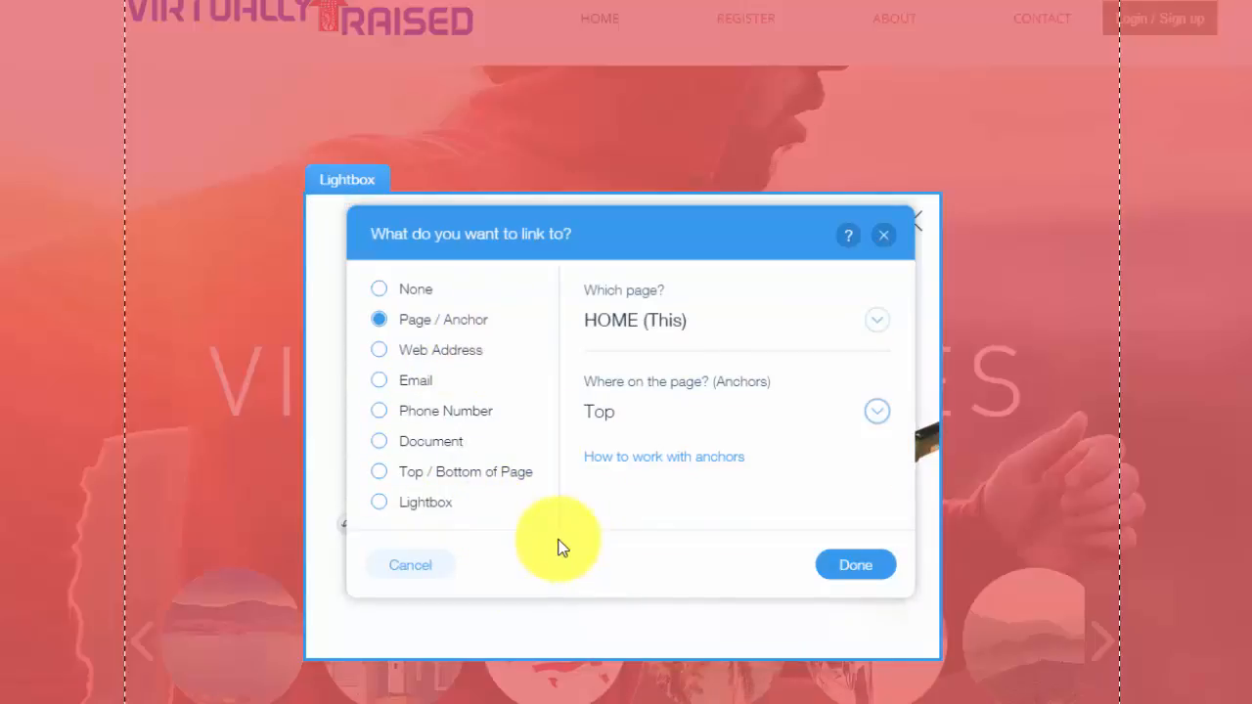
{"action": "mouse_move", "coordinate": [473, 362]}
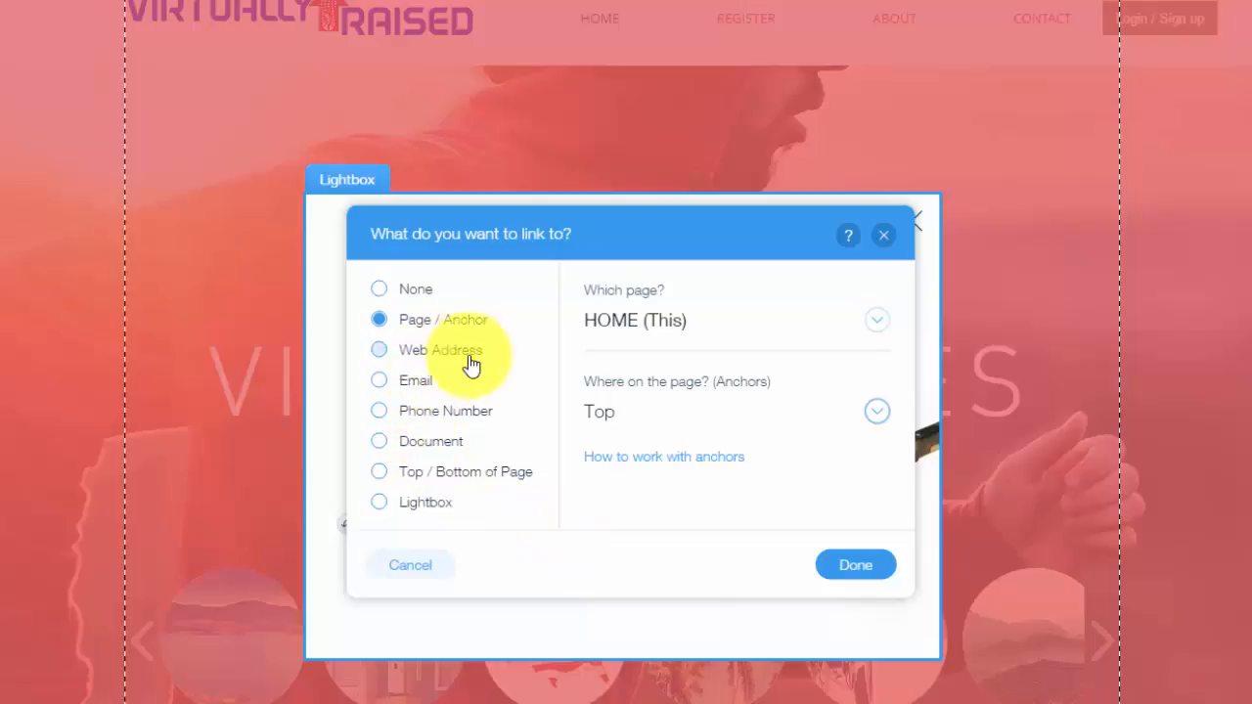
{"action": "mouse_move", "coordinate": [540, 510]}
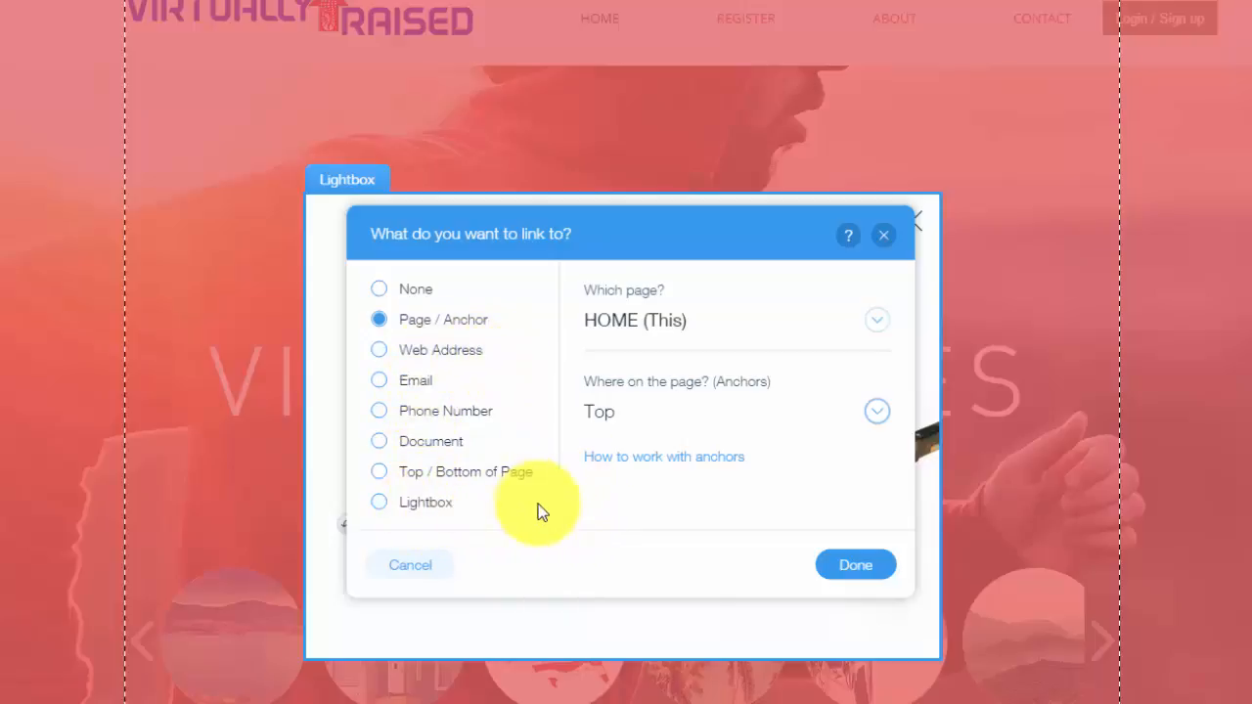
{"action": "mouse_move", "coordinate": [479, 479]}
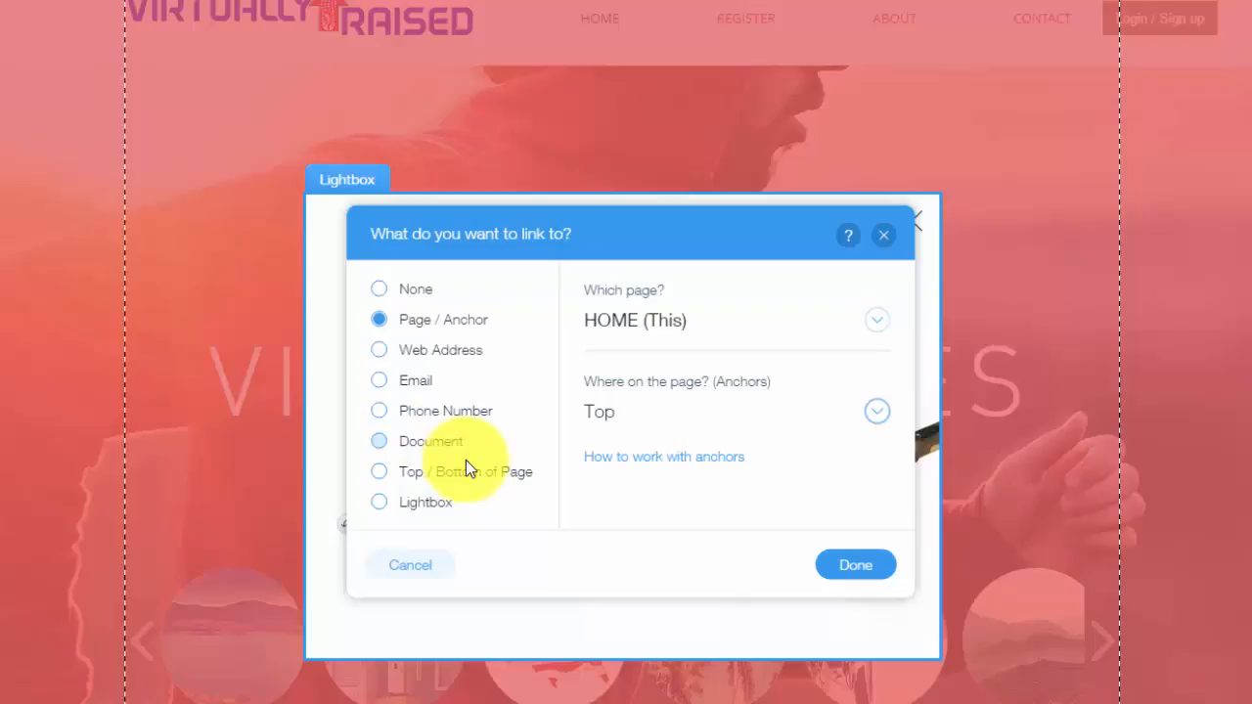
{"action": "mouse_move", "coordinate": [455, 455]}
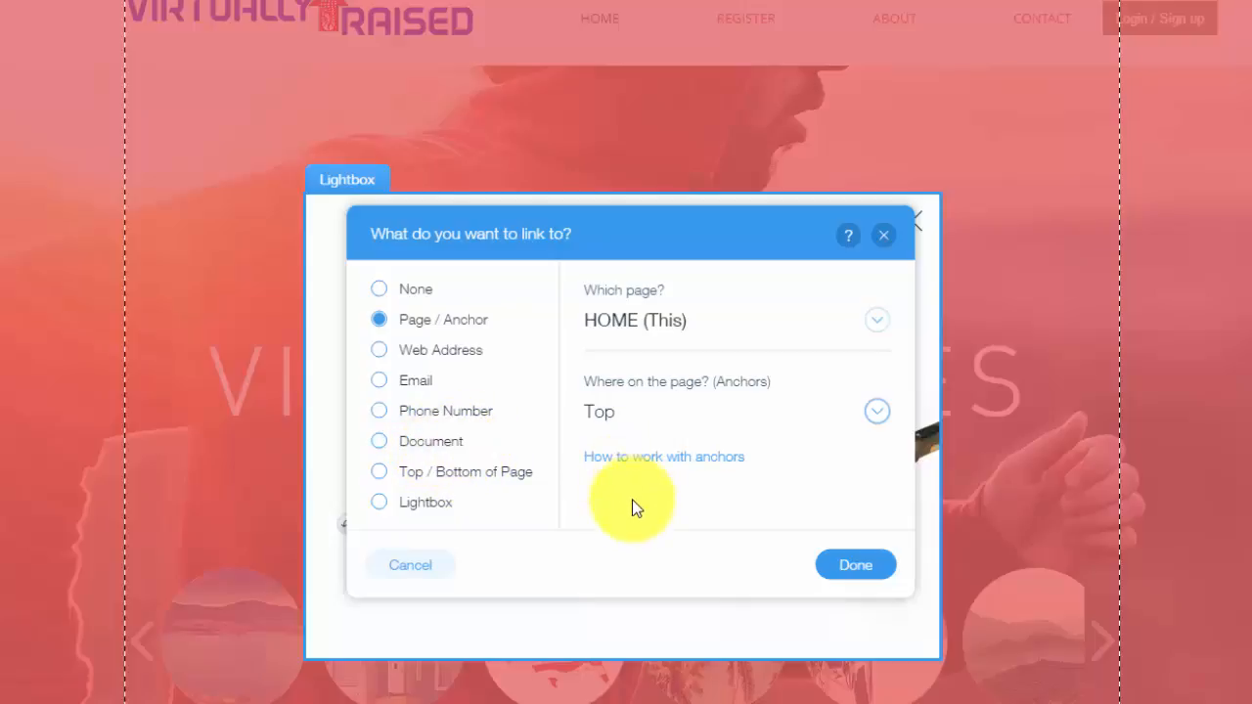
{"action": "mouse_move", "coordinate": [855, 565]}
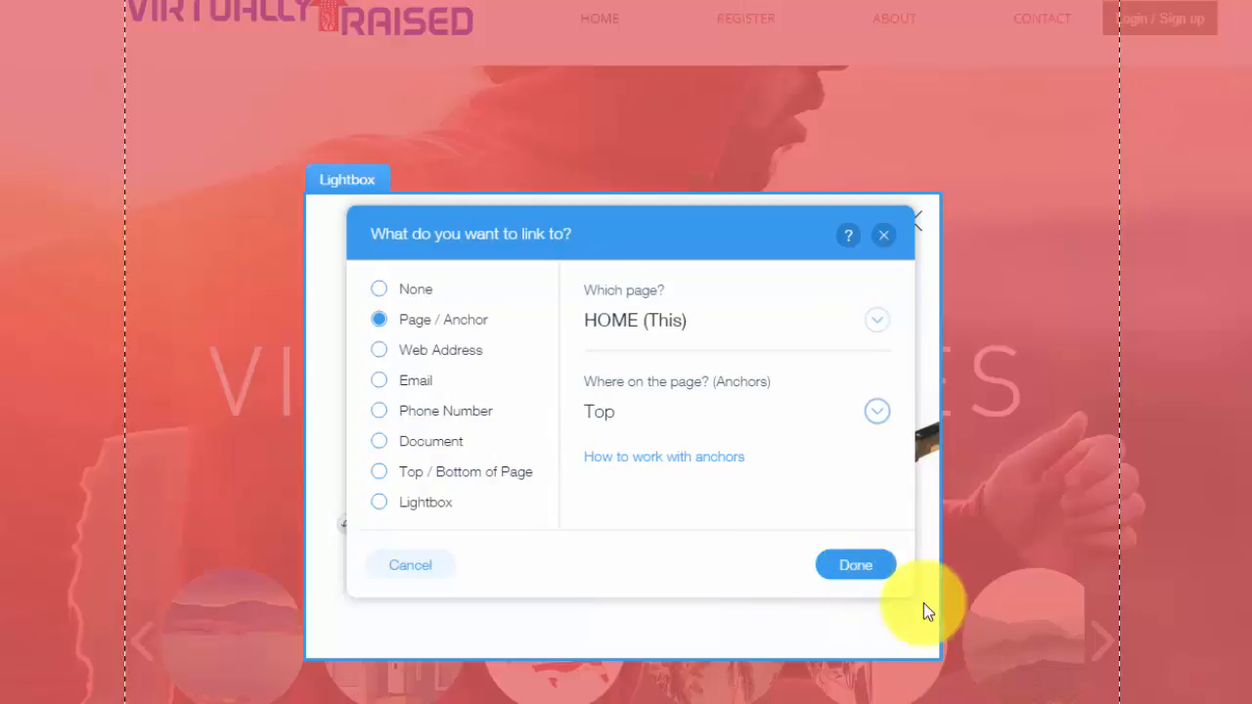
{"action": "left_click", "coordinate": [855, 564]}
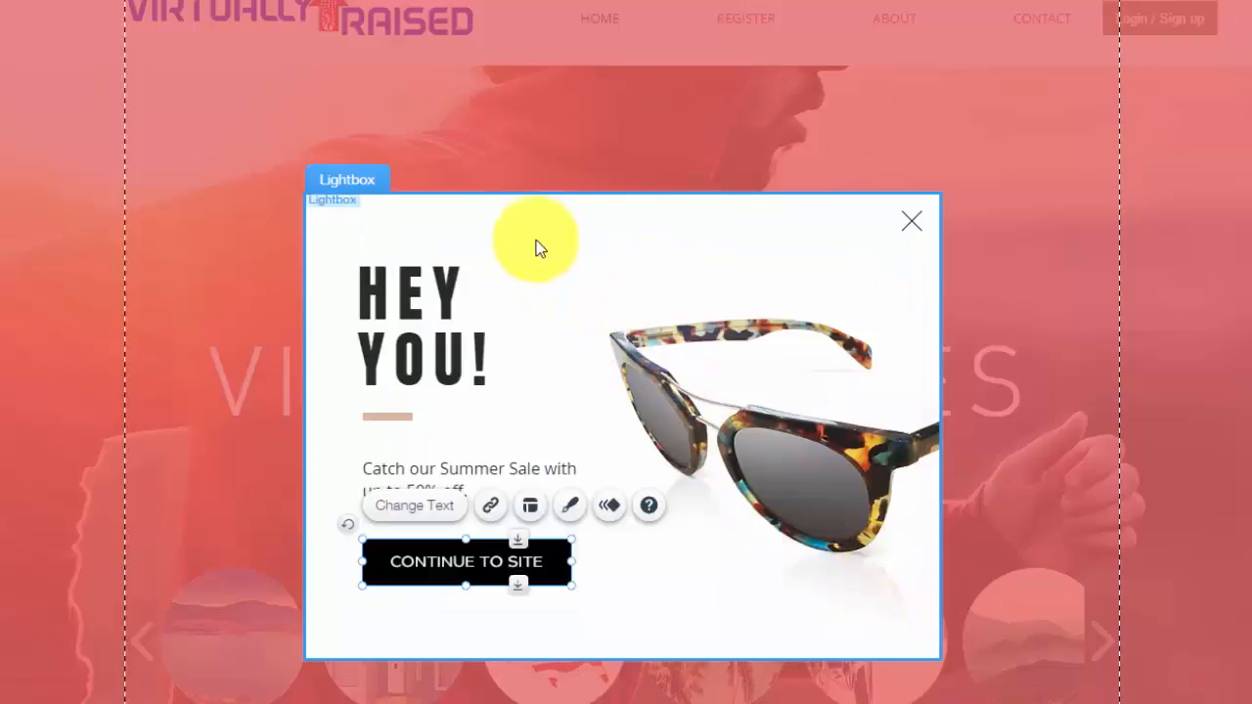
{"action": "mouse_move", "coordinate": [362, 352]}
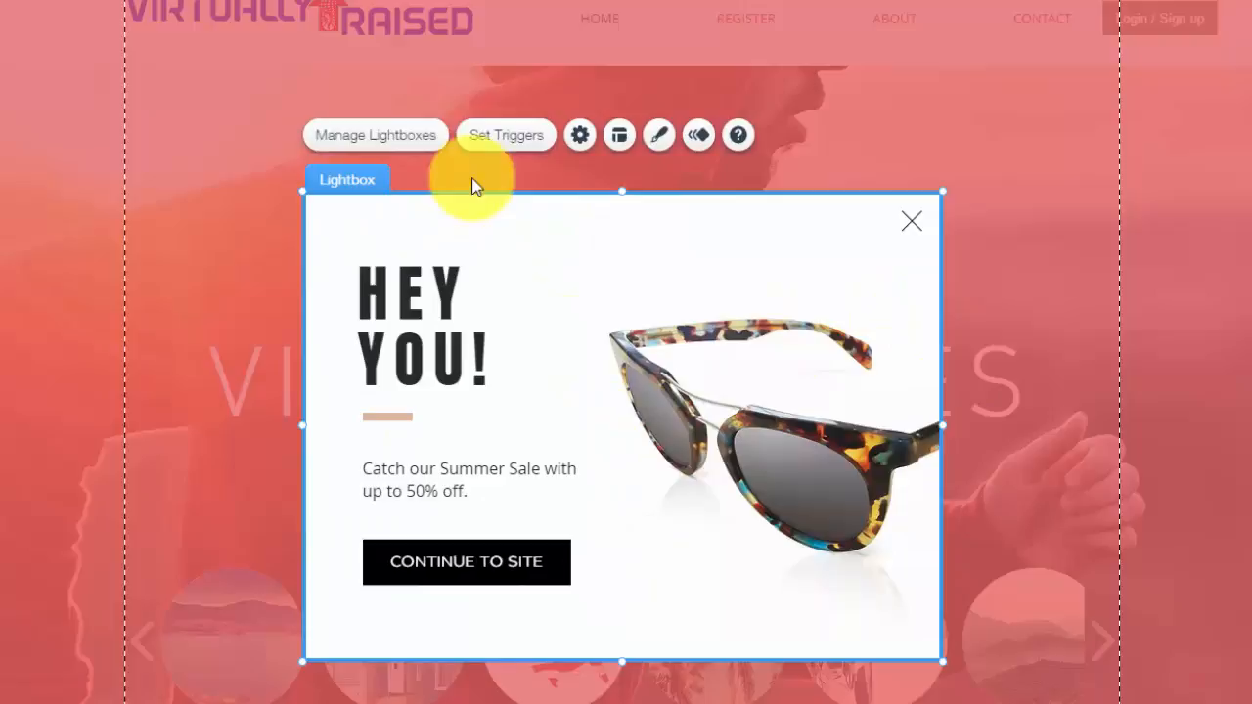
{"action": "mouse_move", "coordinate": [505, 135]}
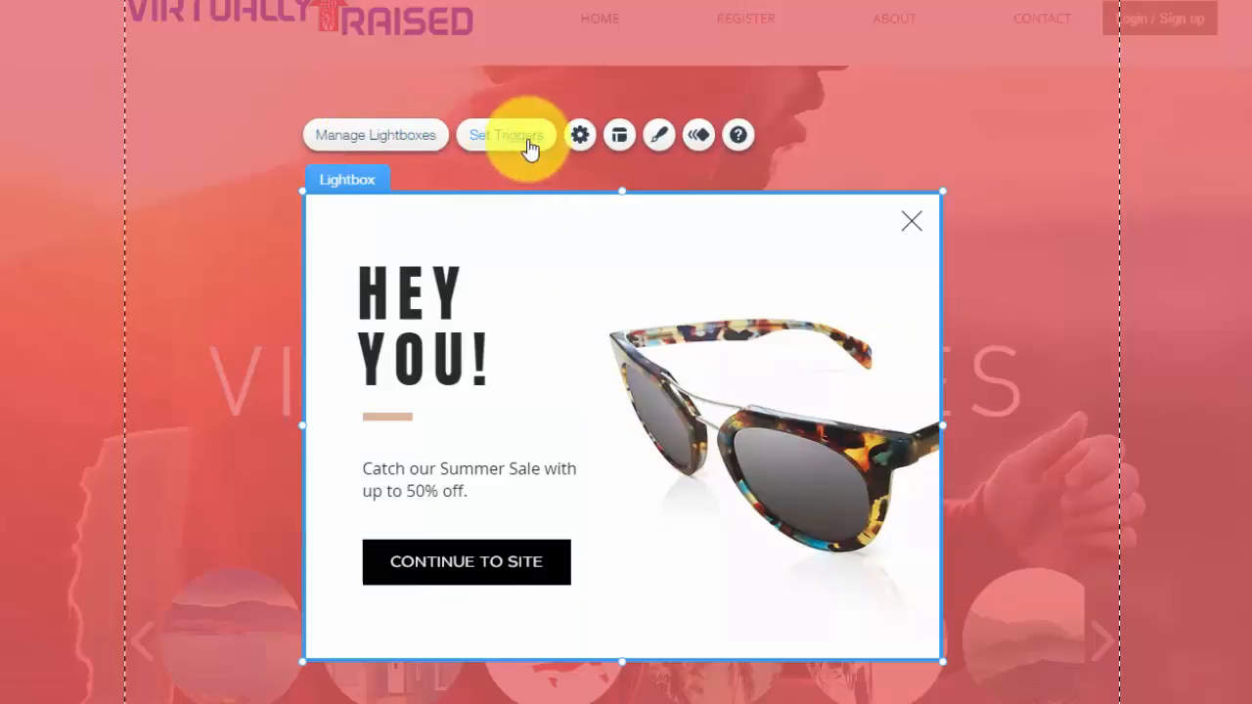
{"action": "left_click", "coordinate": [659, 134]}
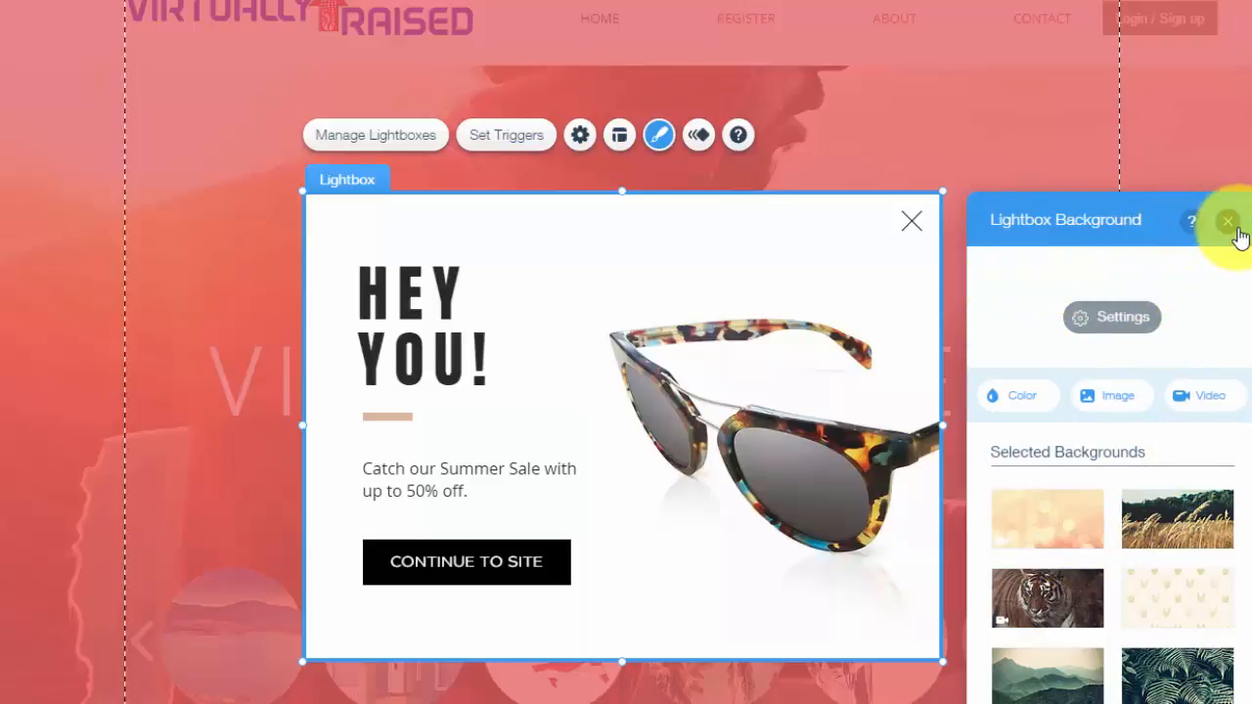
{"action": "left_click", "coordinate": [1228, 220]}
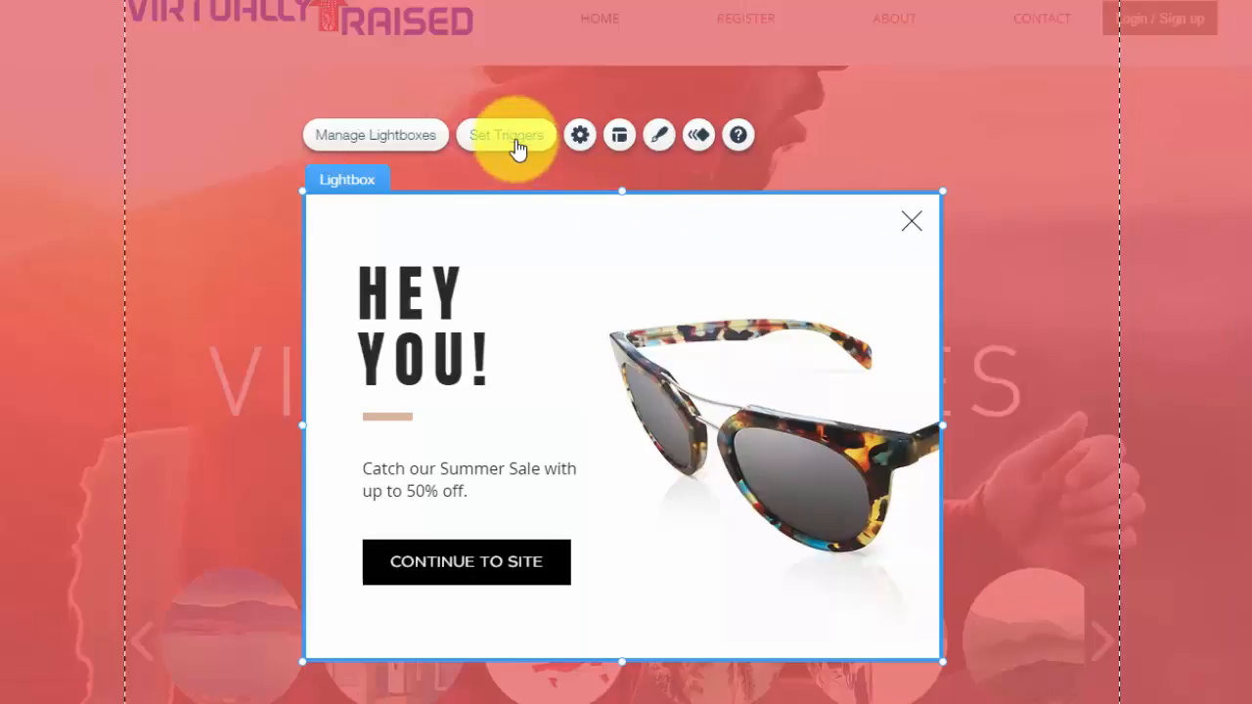
In the lightbox Settings, set 'Automatically display lightbox on pages' to Yes
{"action": "left_click", "coordinate": [505, 135]}
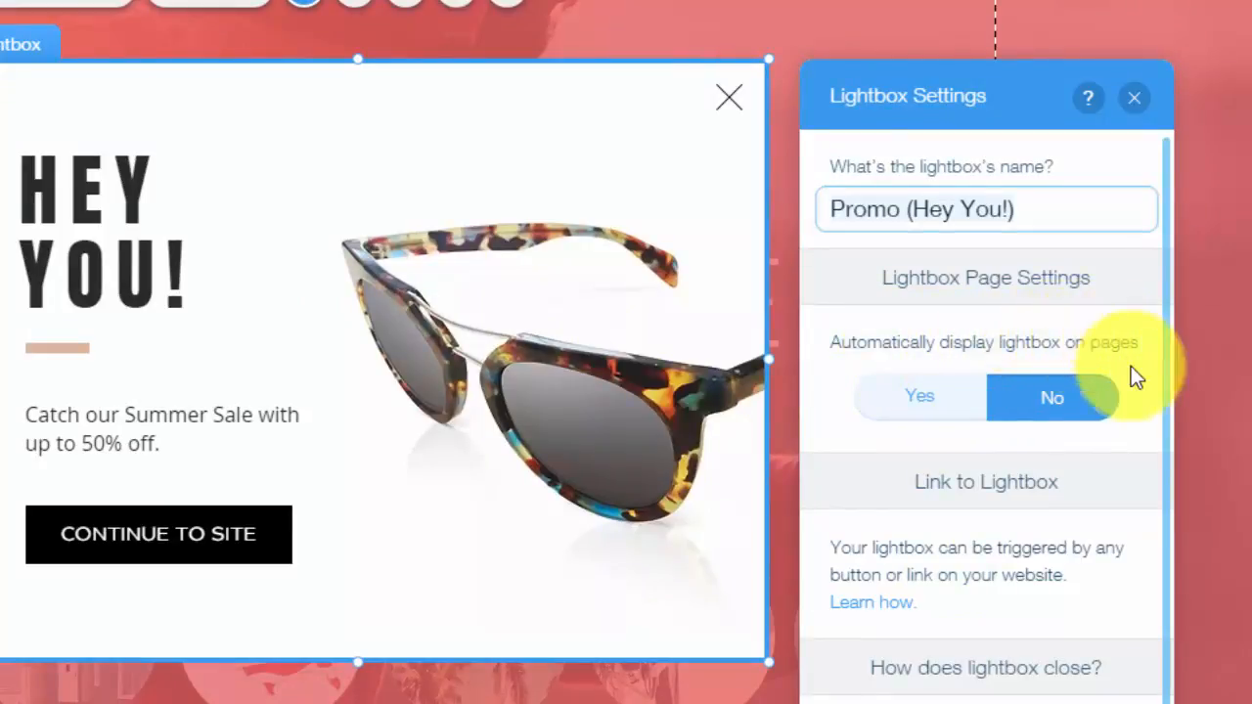
{"action": "left_click", "coordinate": [919, 396]}
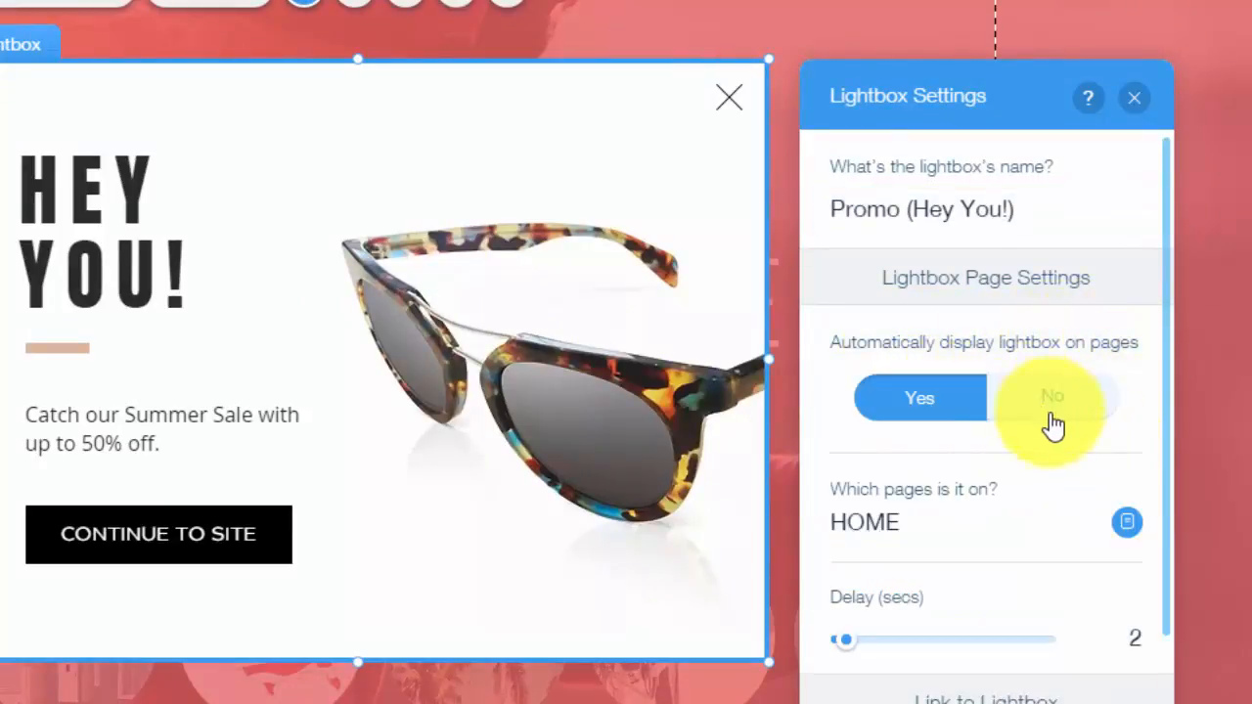
{"action": "left_click", "coordinate": [1053, 397]}
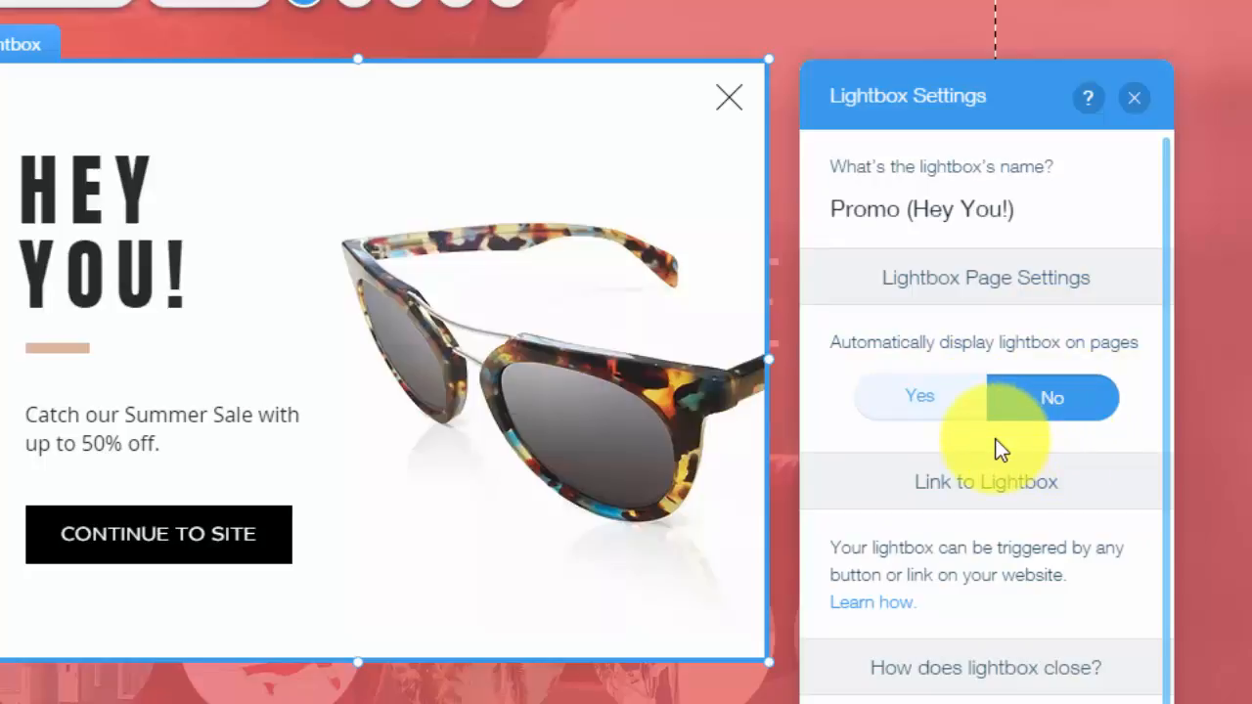
{"action": "left_click", "coordinate": [919, 397]}
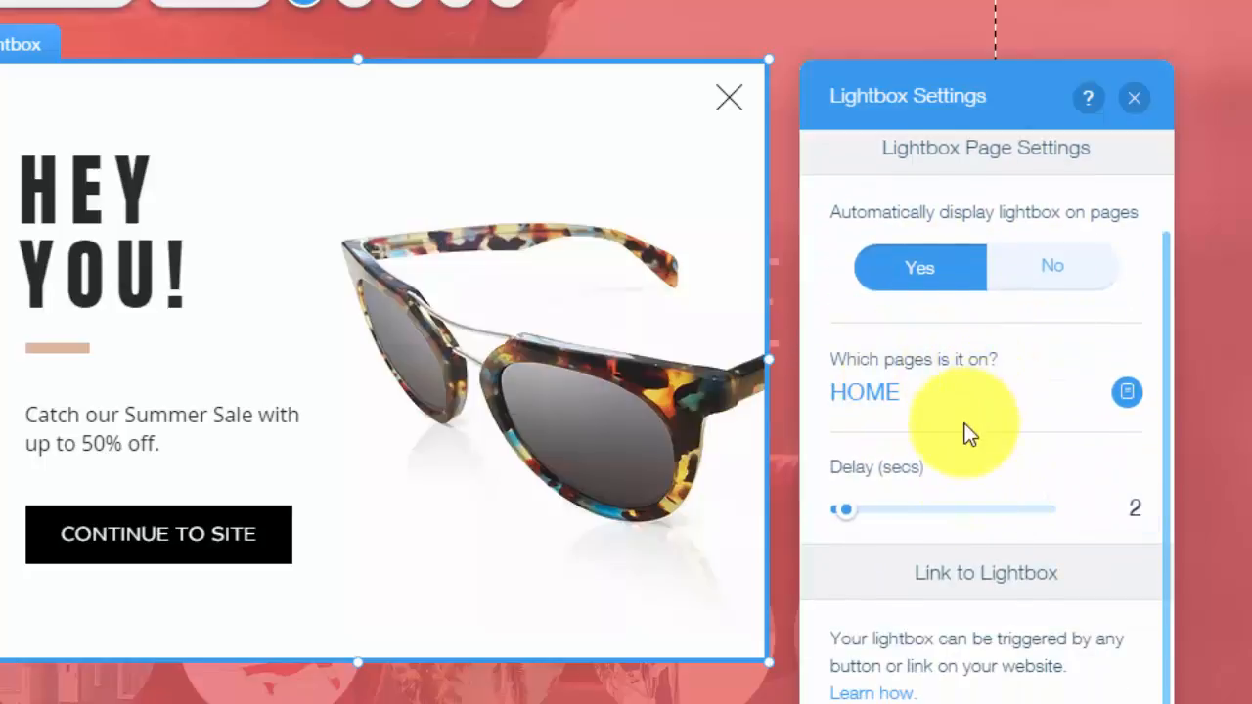
{"action": "mouse_move", "coordinate": [983, 409]}
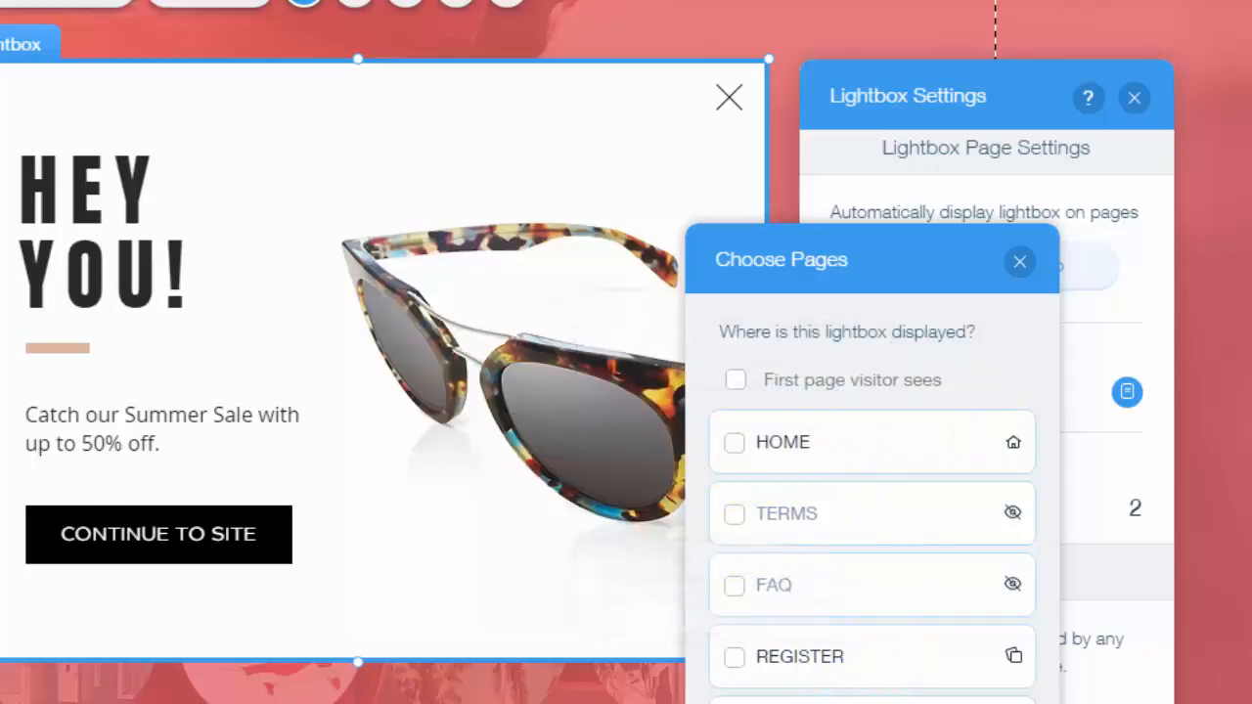
{"action": "mouse_move", "coordinate": [1014, 657]}
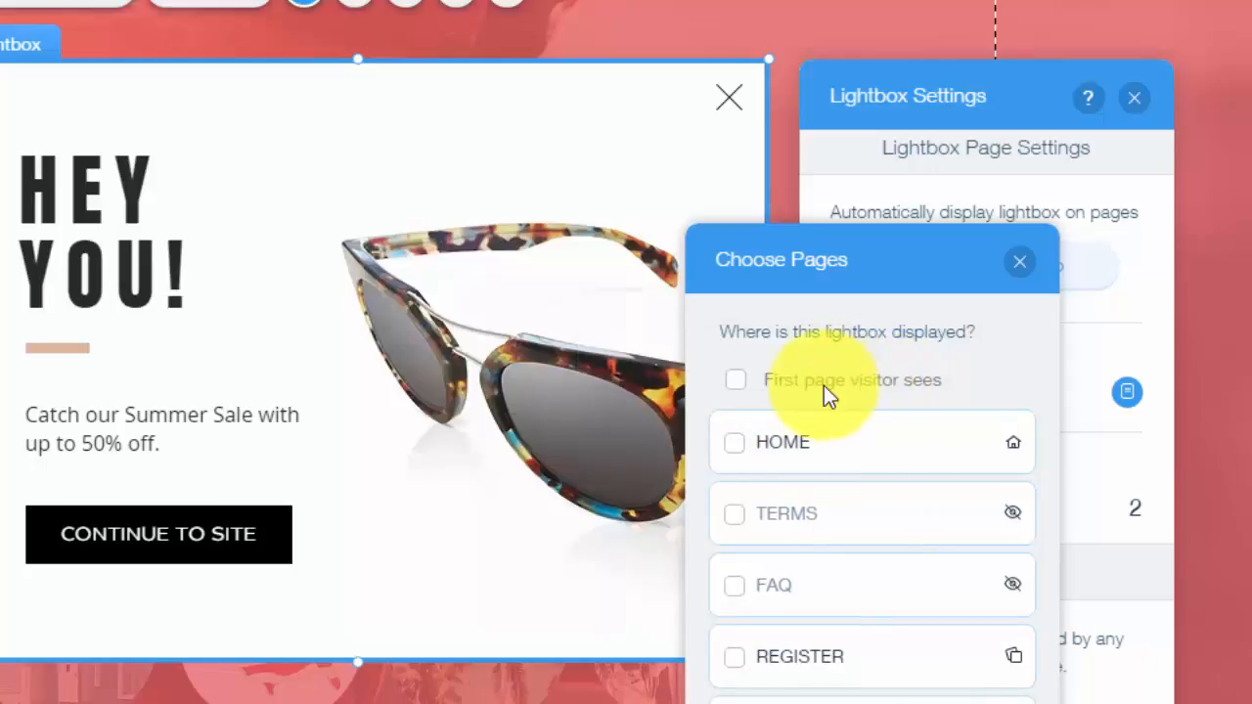
{"action": "mouse_move", "coordinate": [749, 455]}
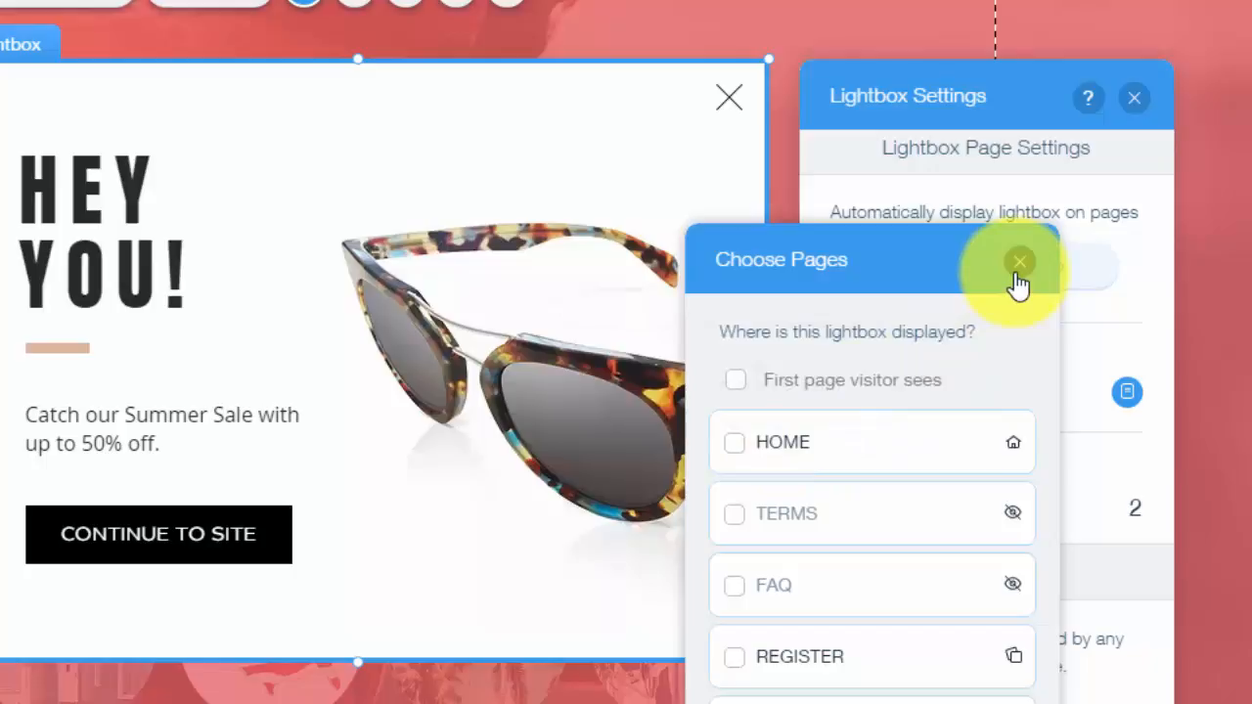
Close the Choose Pages panel without changing the HOME selection
{"action": "left_click", "coordinate": [1021, 263]}
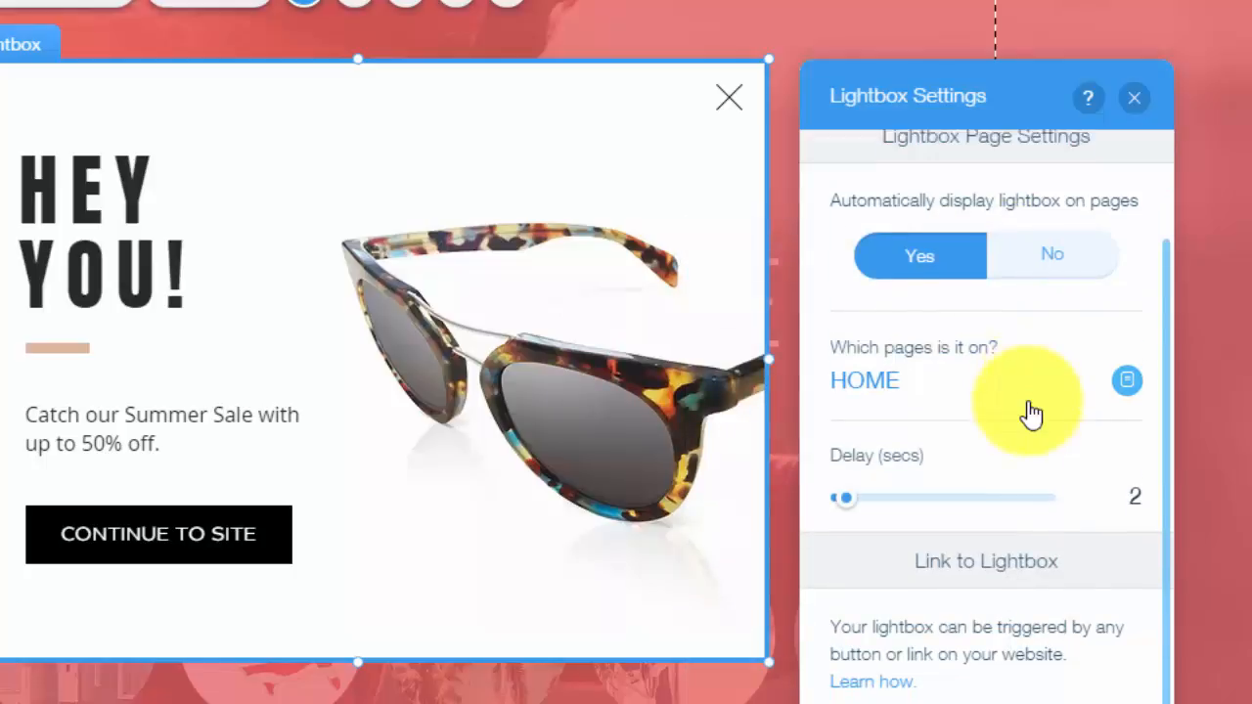
Drag the Delay (secs) slider in Lightbox Settings to 5 seconds
{"action": "scroll", "scroll_direction": "down", "scroll_amount": 3}
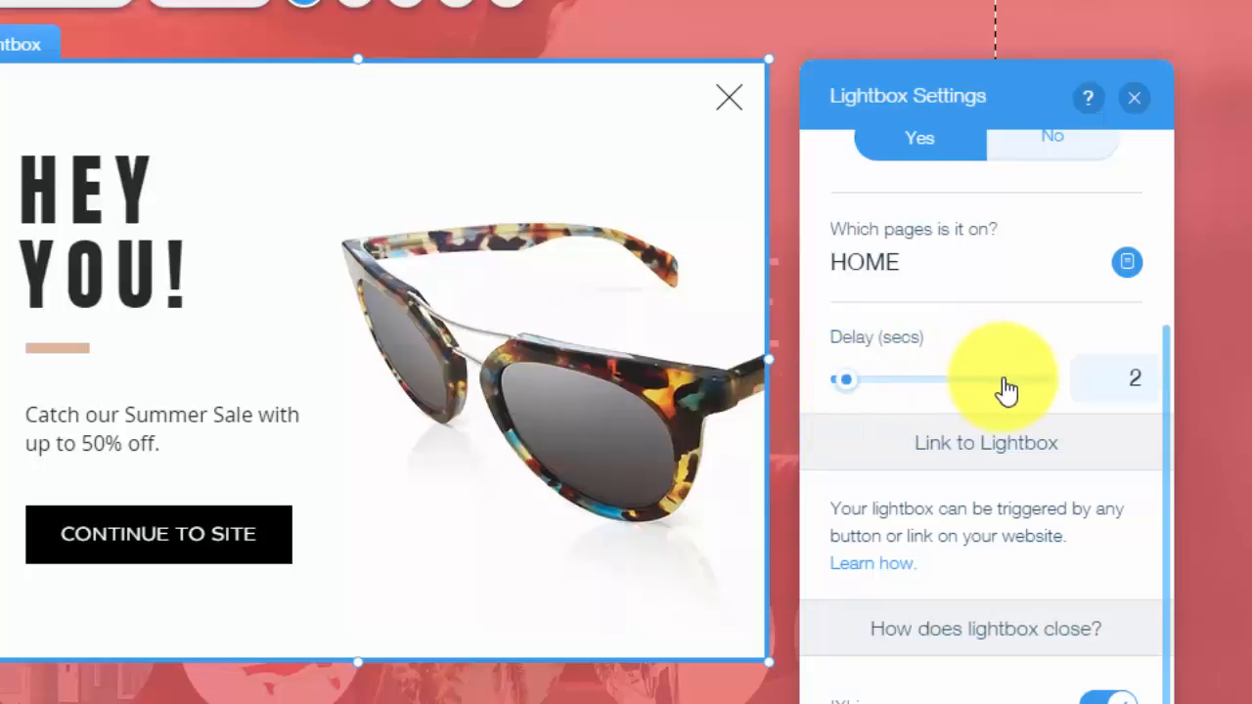
{"action": "left_click_drag", "start_coordinate": [844, 380], "coordinate": [987, 380]}
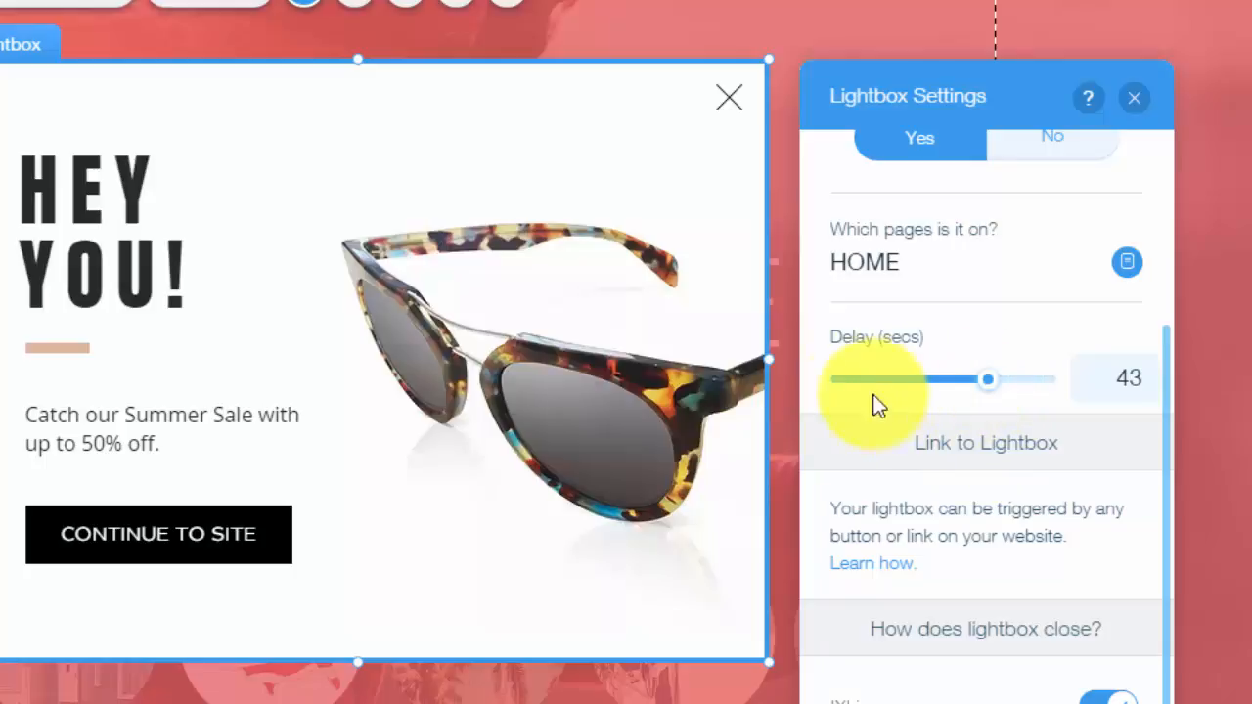
{"action": "left_click_drag", "start_coordinate": [987, 379], "coordinate": [855, 379]}
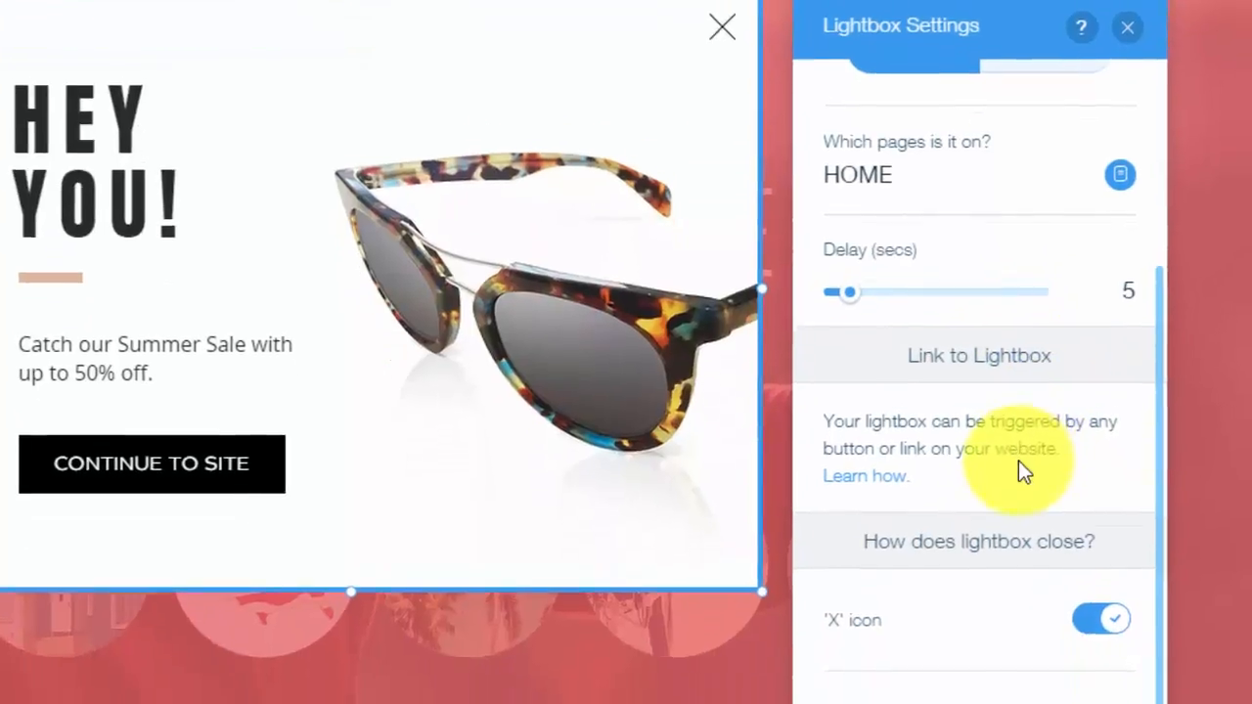
Scroll Lightbox Settings to review the close options: X icon and Close button enabled
{"action": "scroll", "scroll_direction": "down", "scroll_amount": 3}
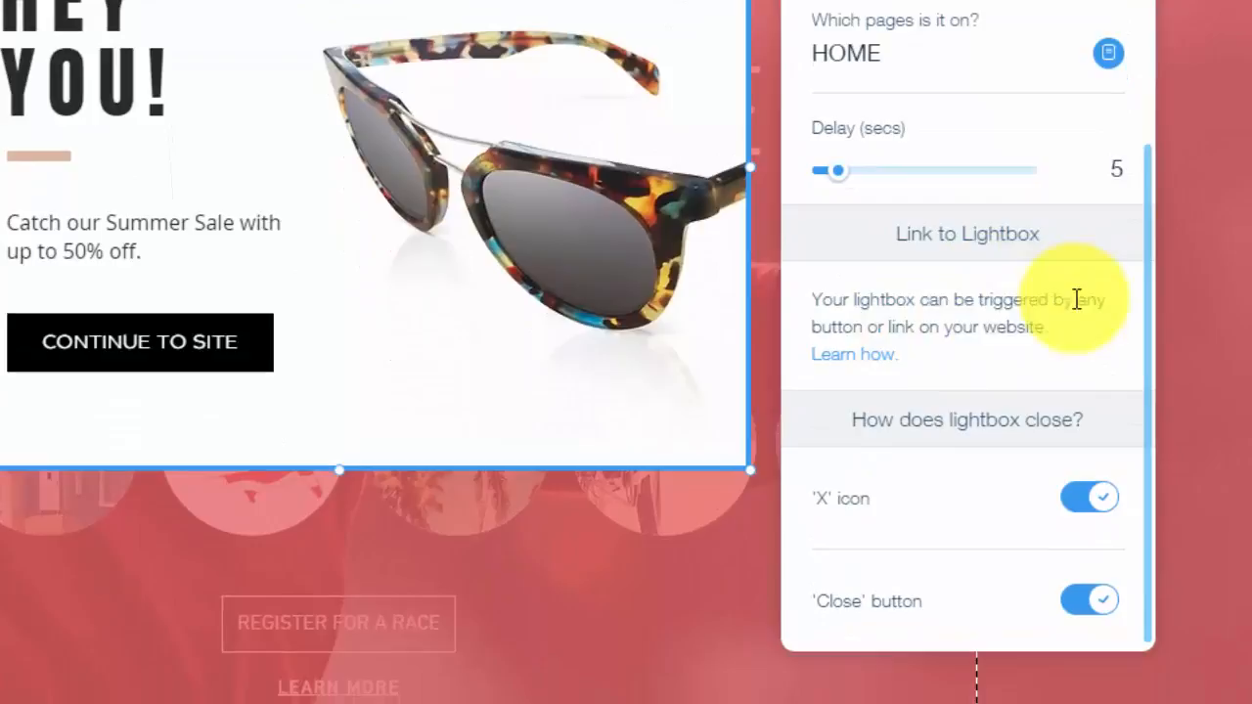
{"action": "mouse_move", "coordinate": [1024, 371]}
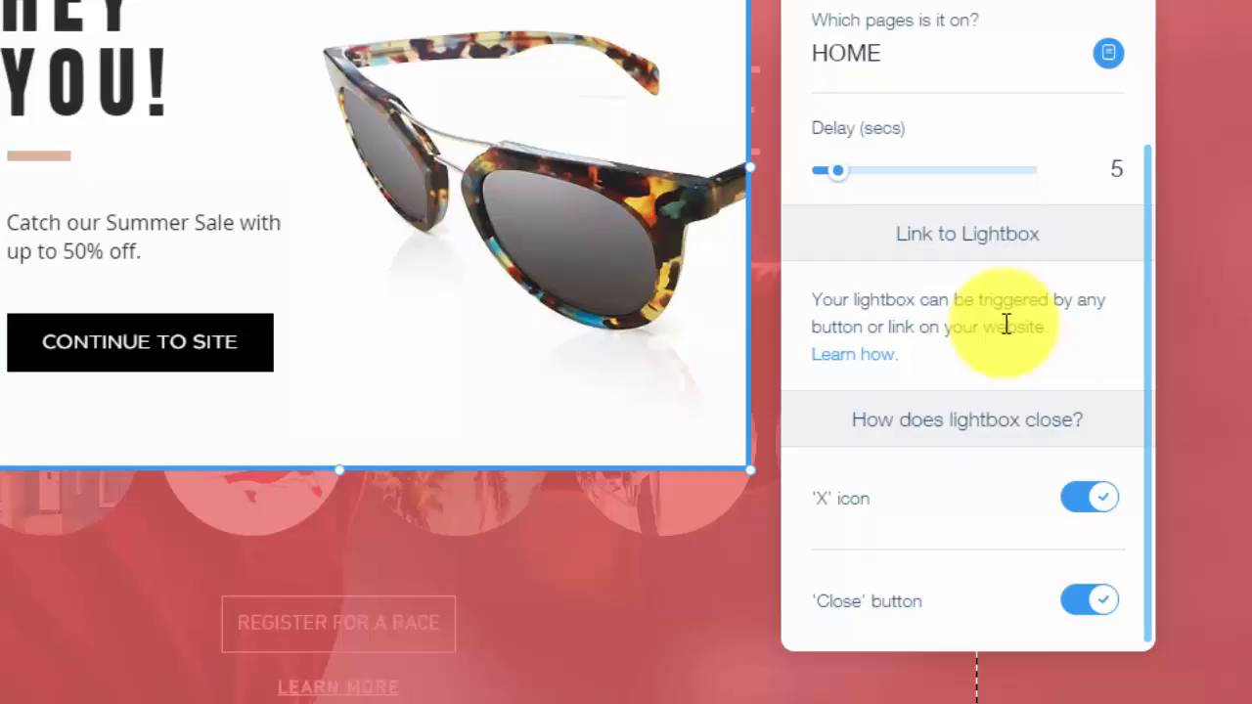
{"action": "mouse_move", "coordinate": [1022, 445]}
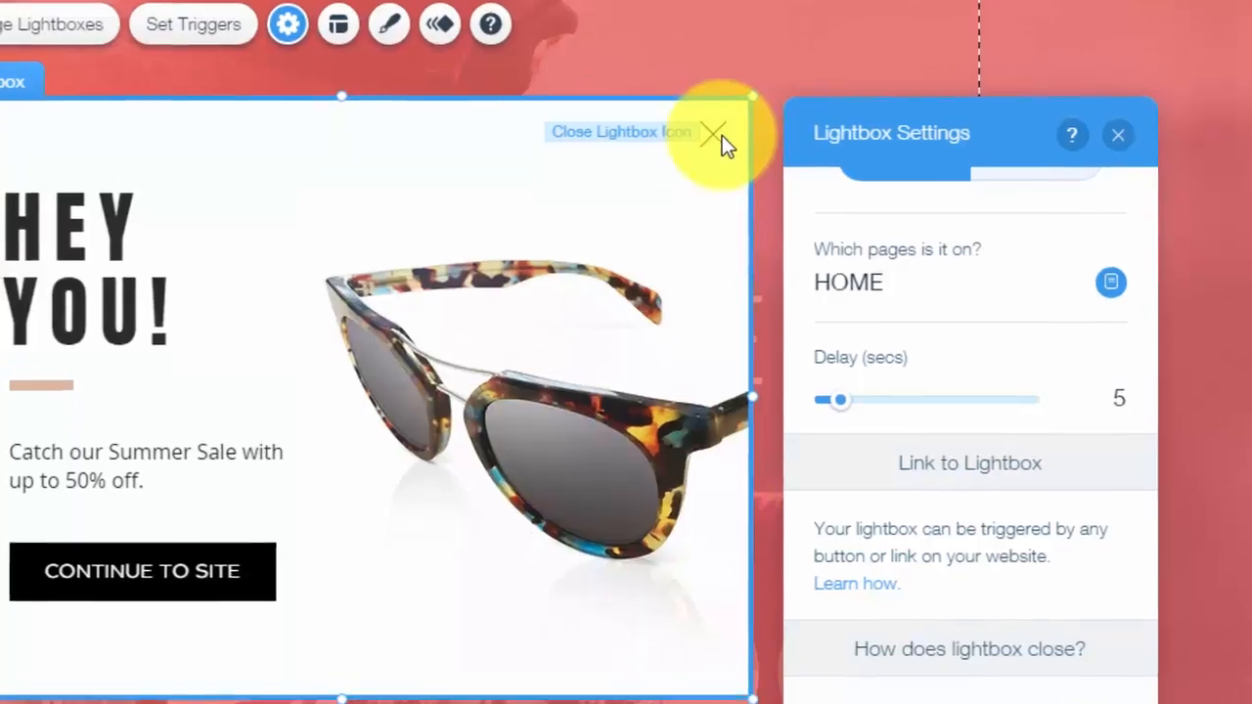
{"action": "scroll", "scroll_direction": "down", "scroll_amount": 3}
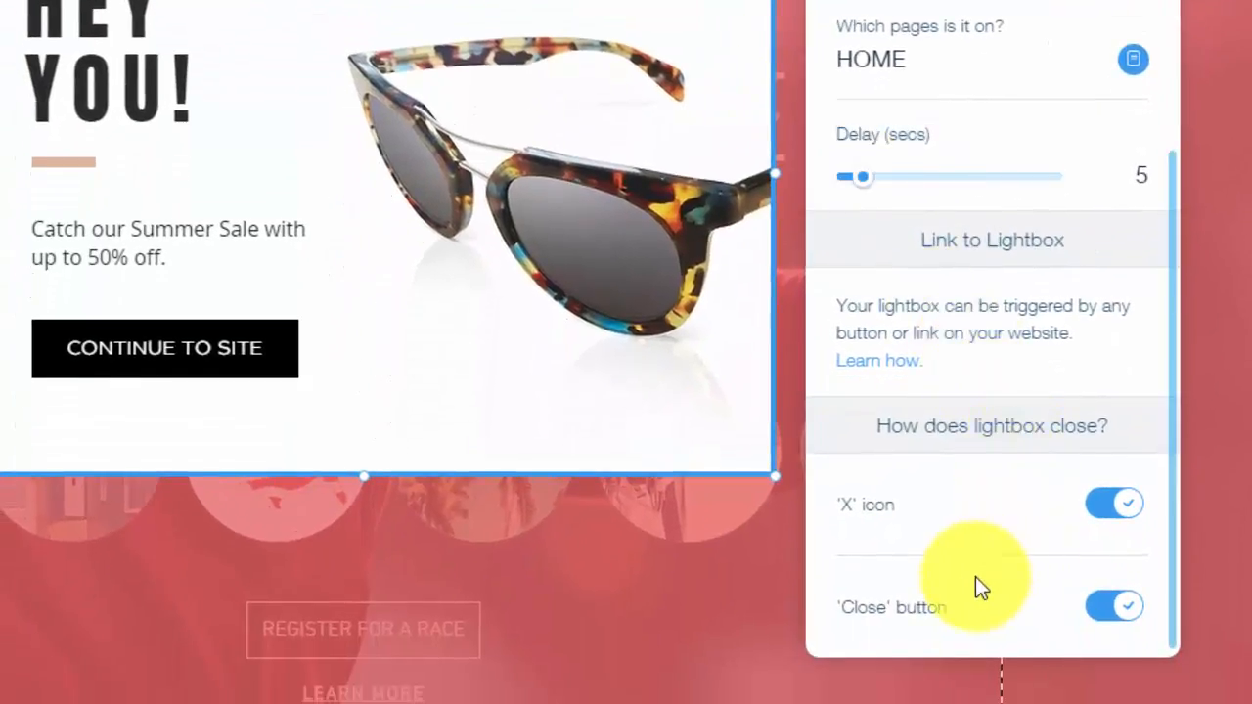
{"action": "mouse_move", "coordinate": [937, 74]}
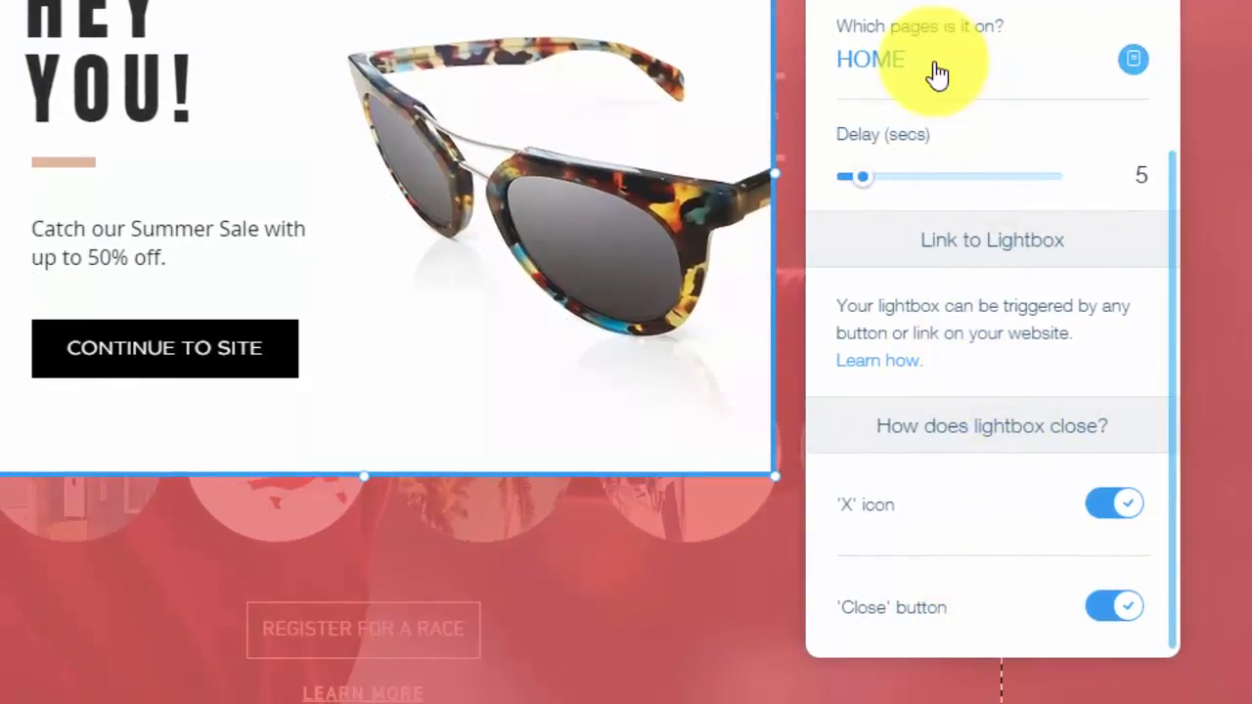
{"action": "mouse_move", "coordinate": [968, 430]}
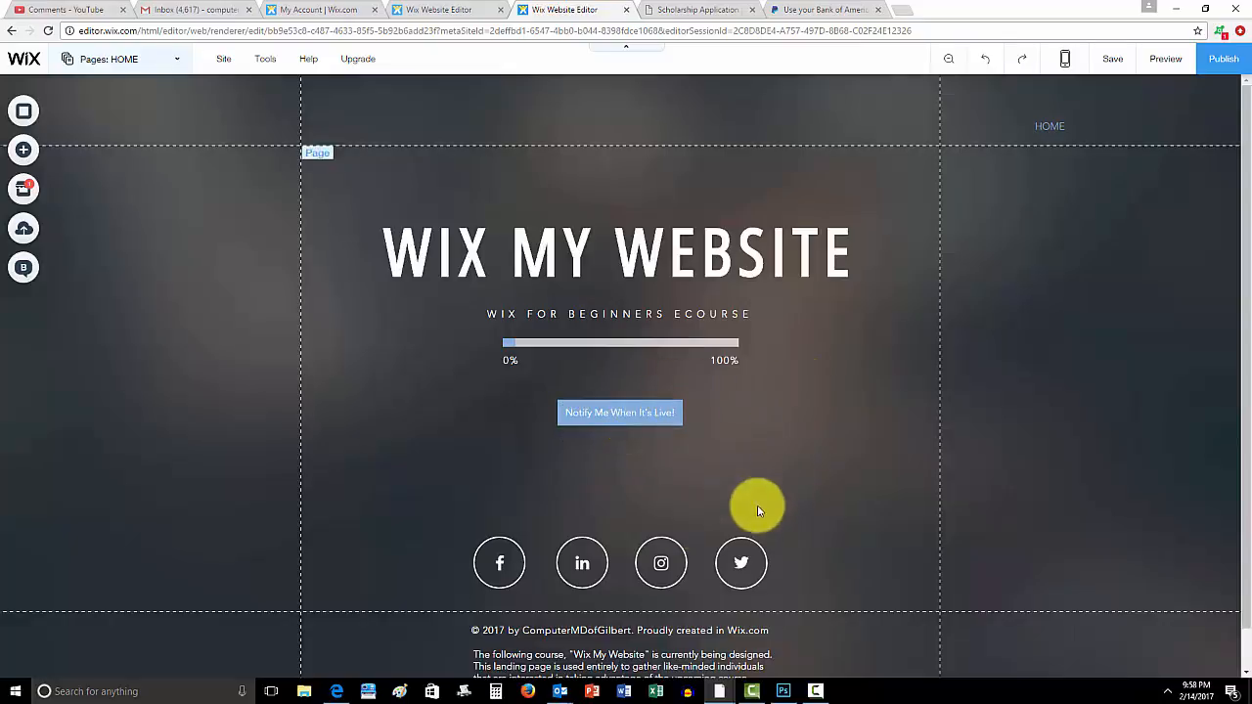
{"action": "left_click", "coordinate": [657, 252]}
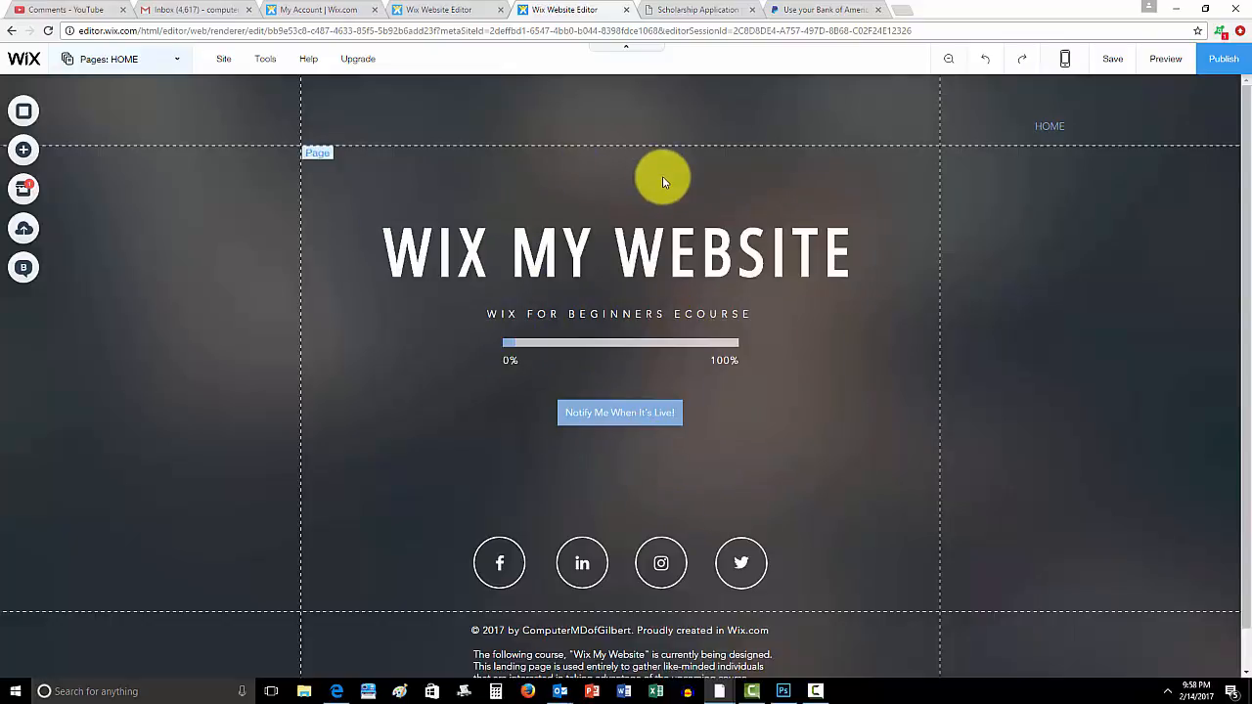
{"action": "left_click", "coordinate": [619, 412]}
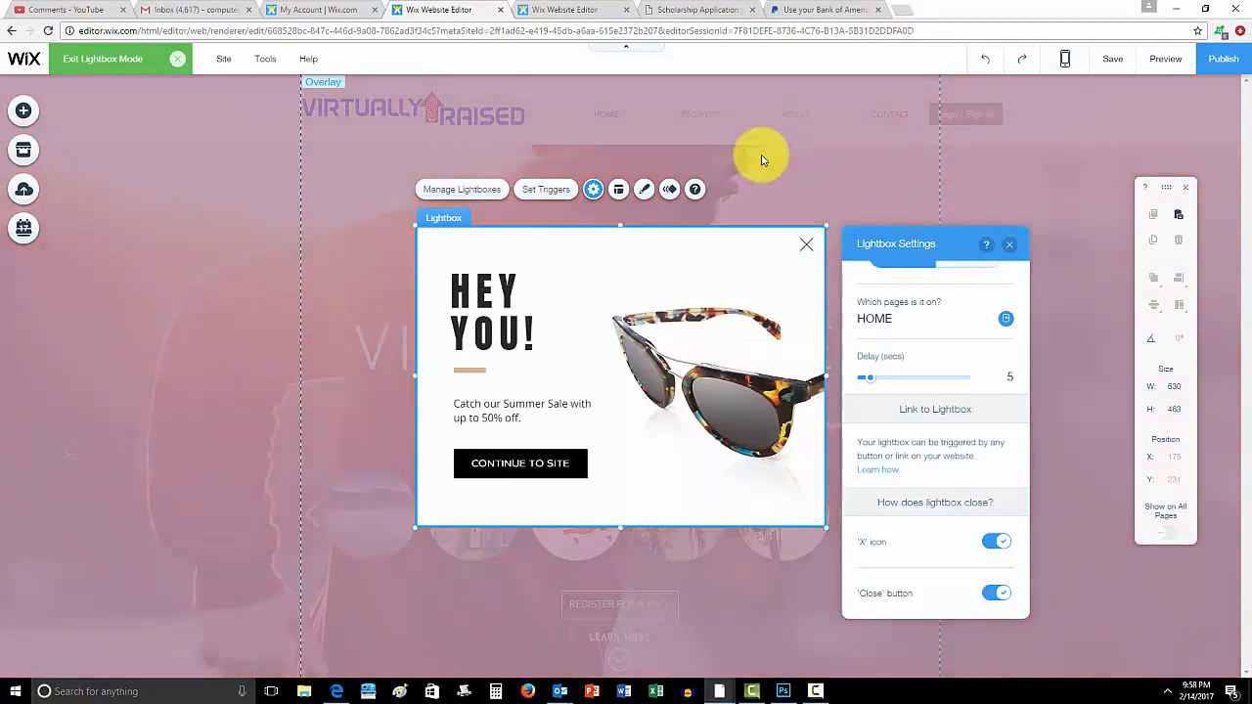
{"action": "mouse_move", "coordinate": [741, 162]}
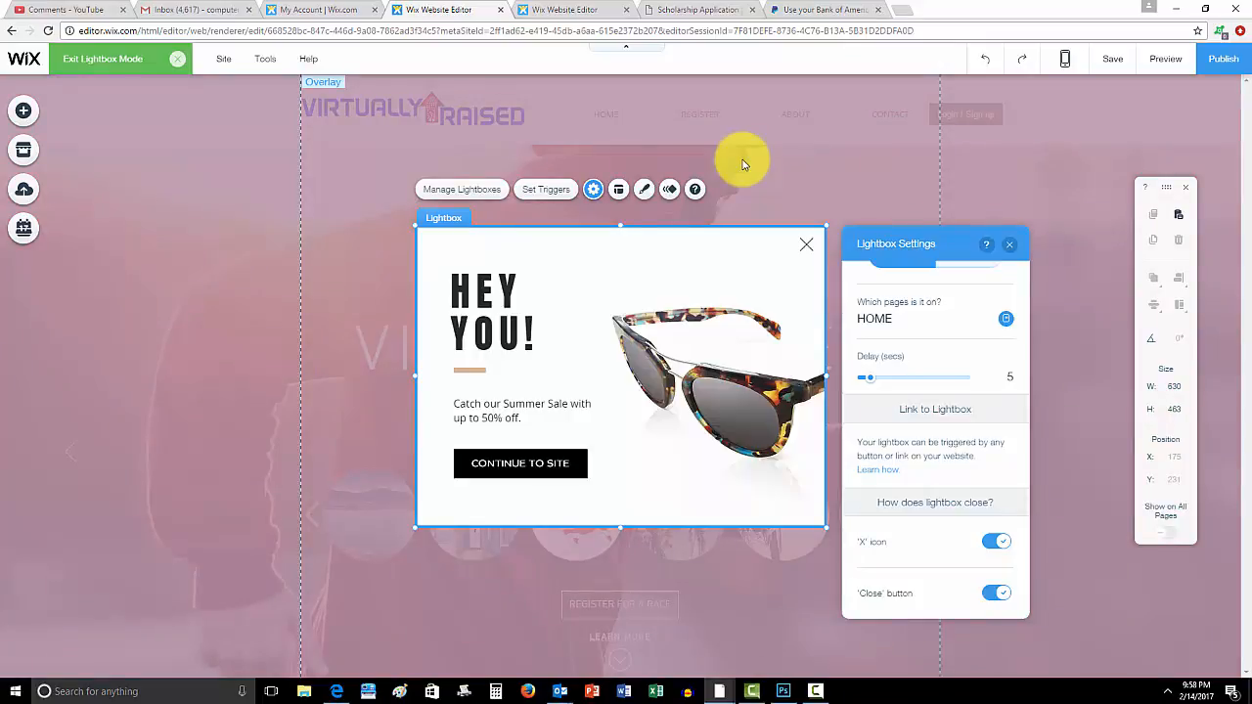
{"action": "mouse_move", "coordinate": [839, 159]}
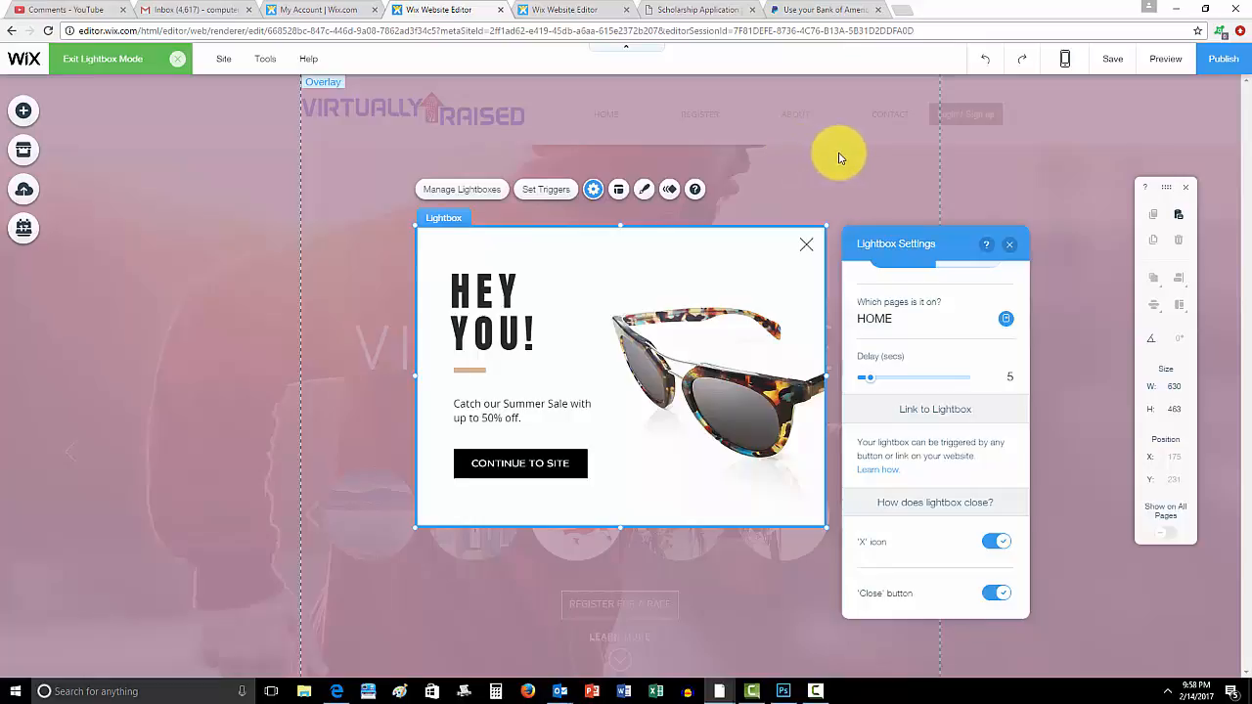